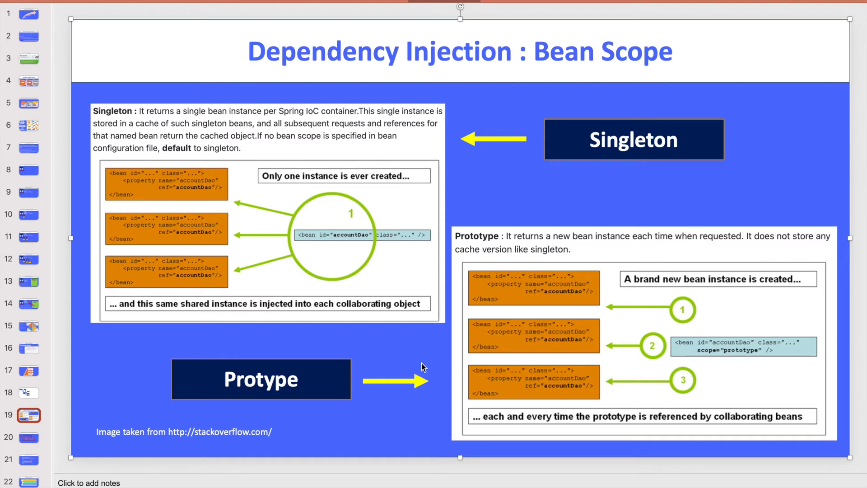
mouse_move(415, 360)
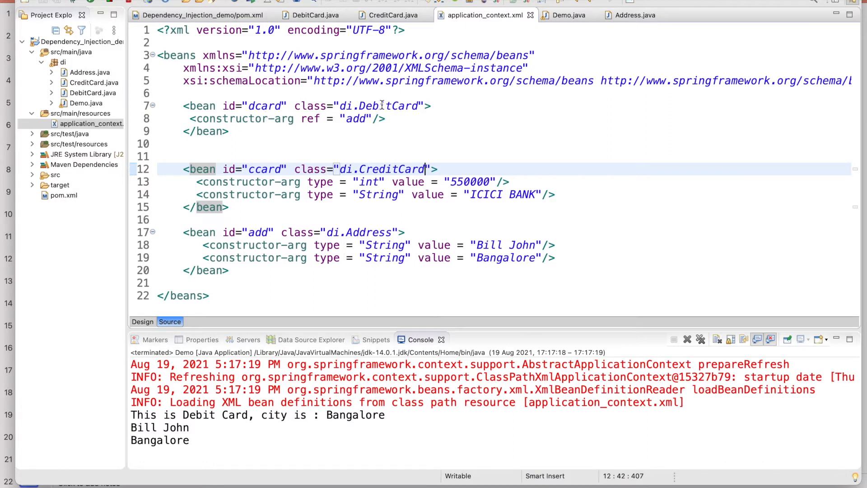
Step: Review the constructor-arg lines and the bean scope slides before returning to the code editor
left_click(379, 106)
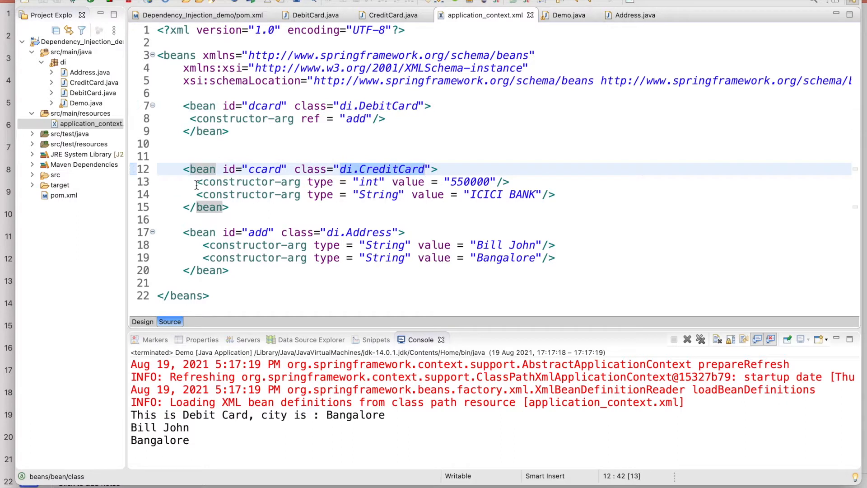
left_click(288, 181)
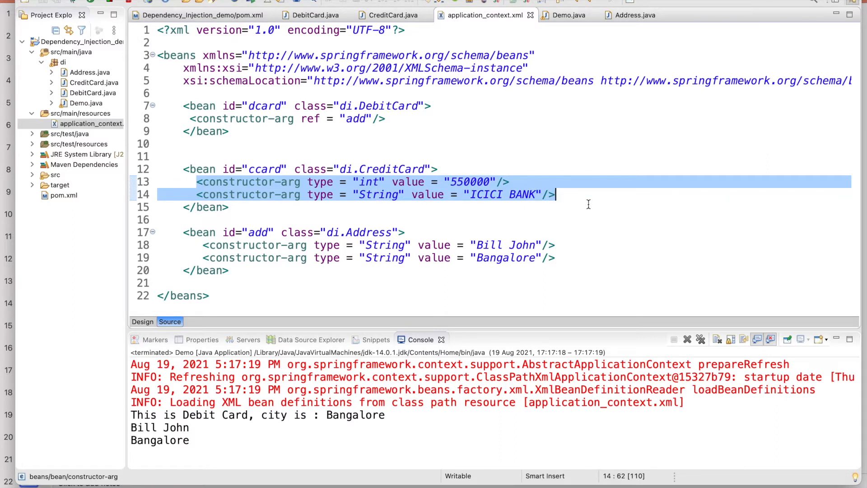
left_click(205, 207)
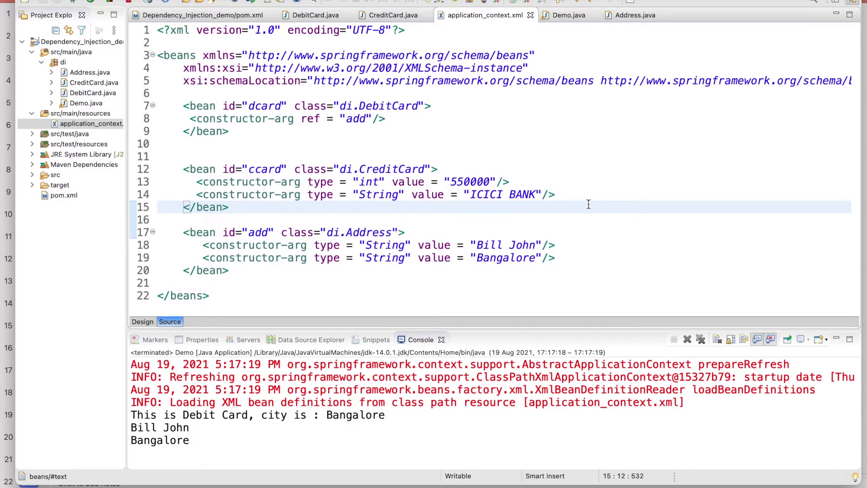
left_click(230, 206)
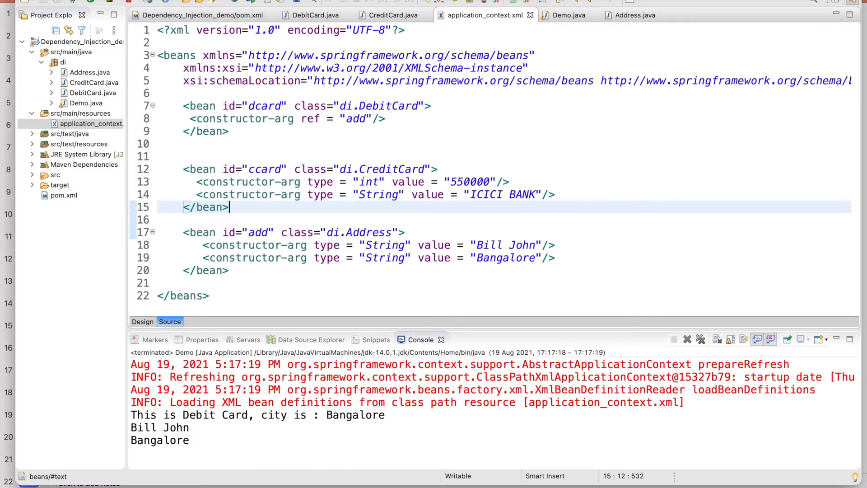
left_click(436, 470)
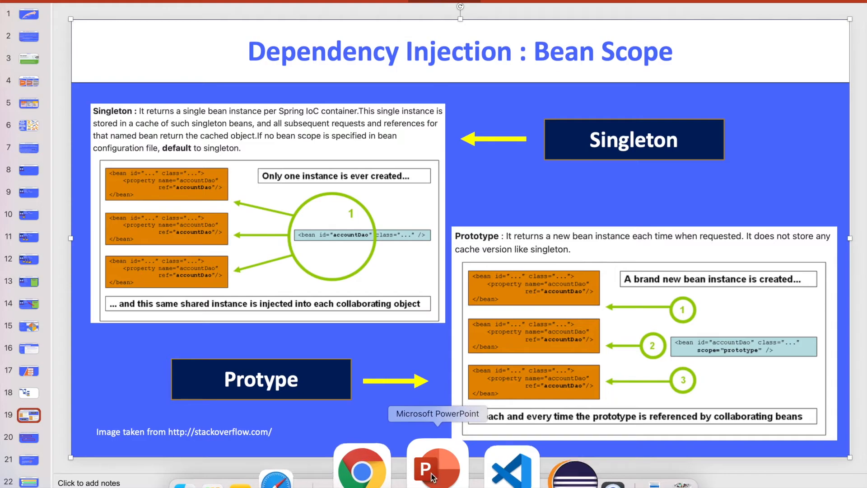
mouse_move(500, 207)
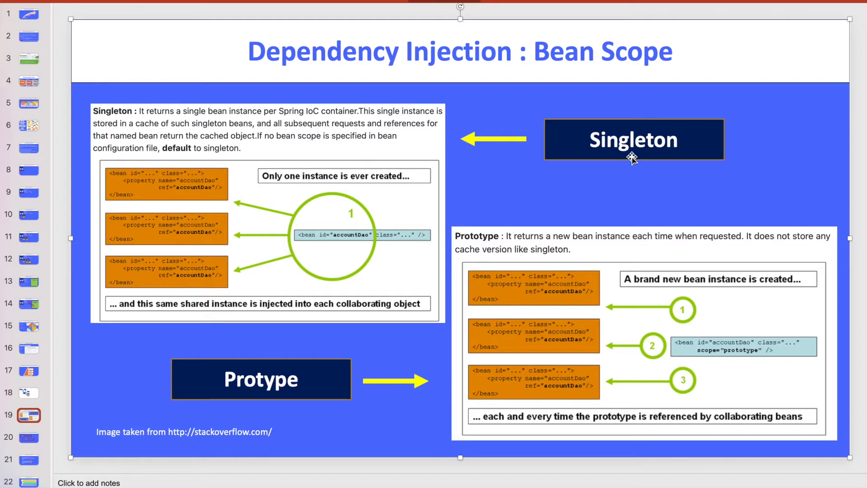
mouse_move(309, 333)
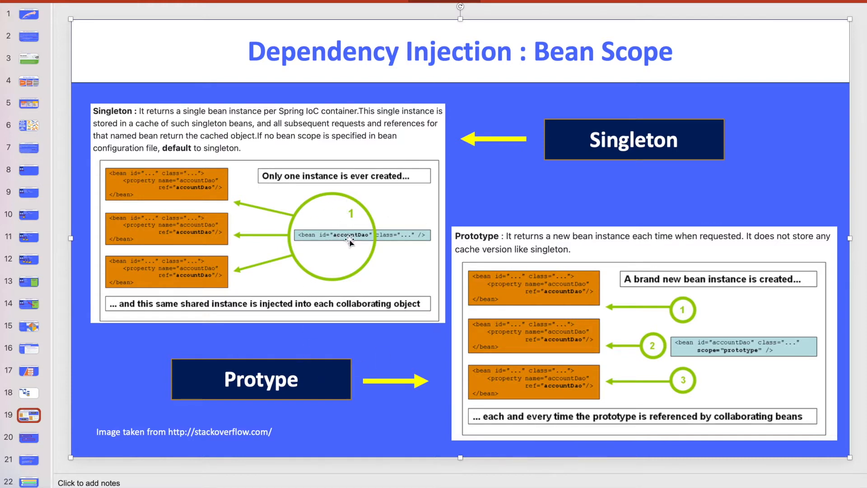
mouse_move(298, 121)
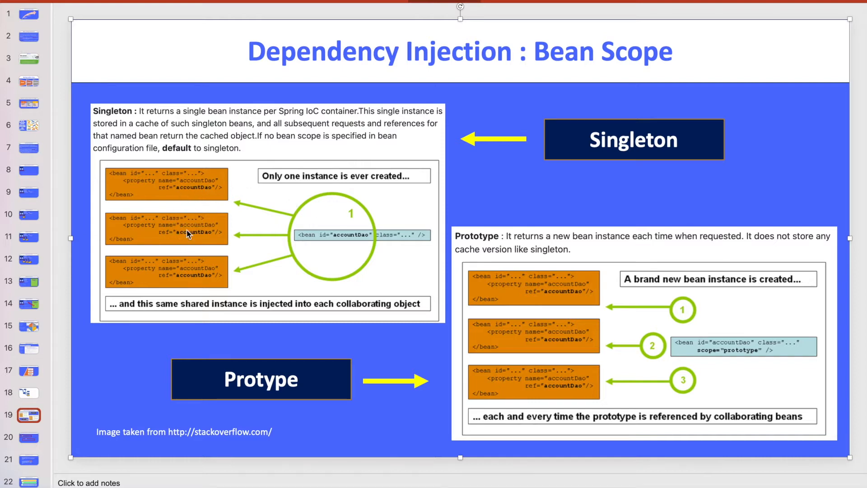
mouse_move(175, 228)
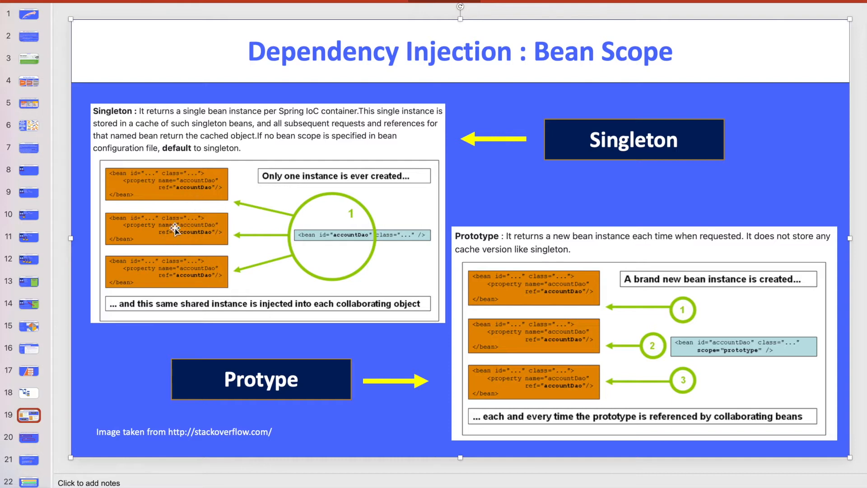
mouse_move(311, 255)
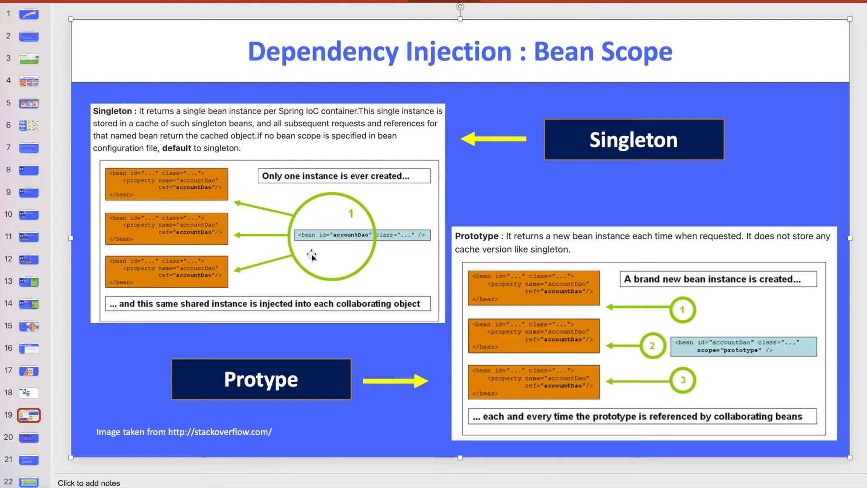
mouse_move(344, 210)
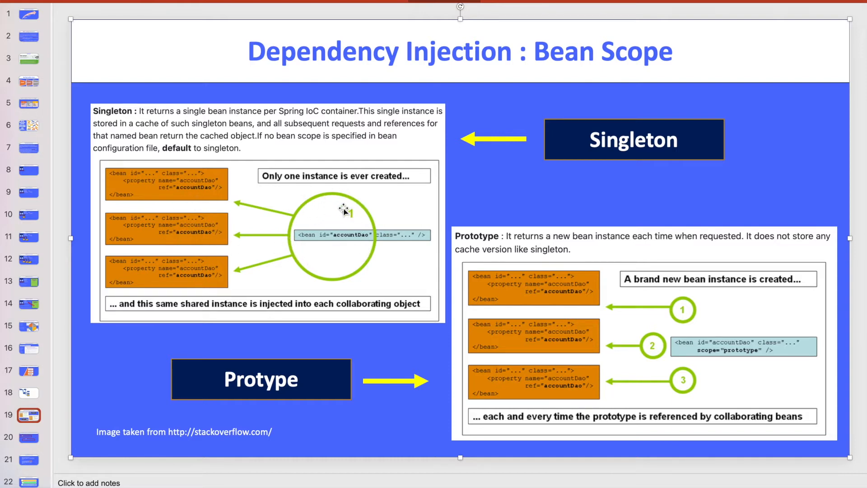
mouse_move(333, 228)
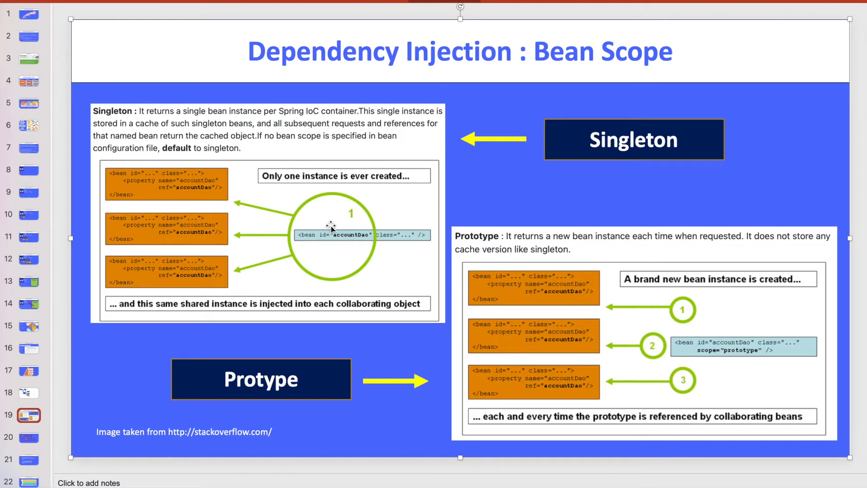
mouse_move(313, 317)
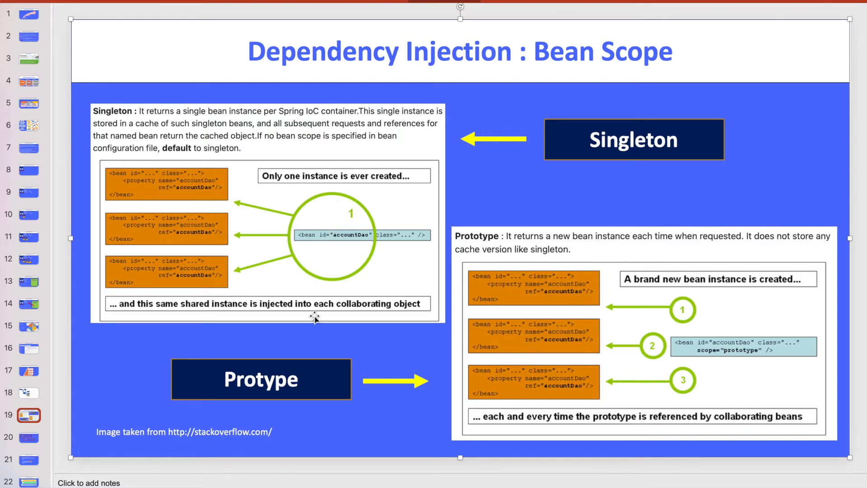
mouse_move(678, 328)
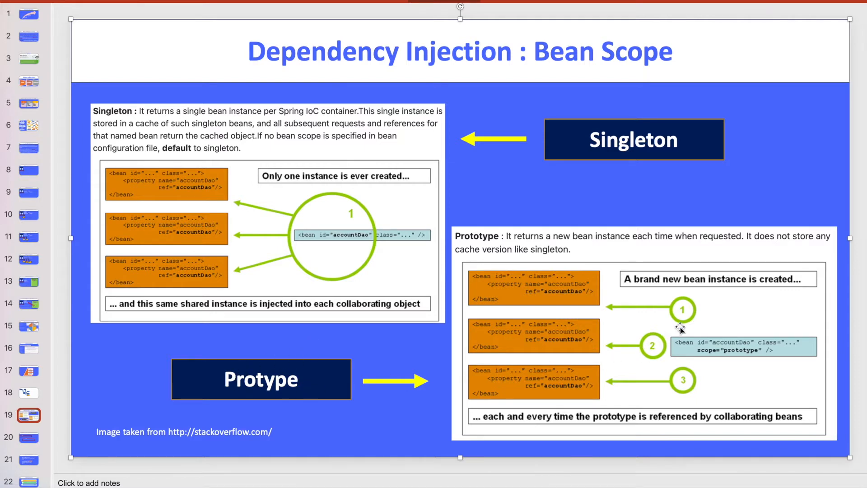
mouse_move(672, 378)
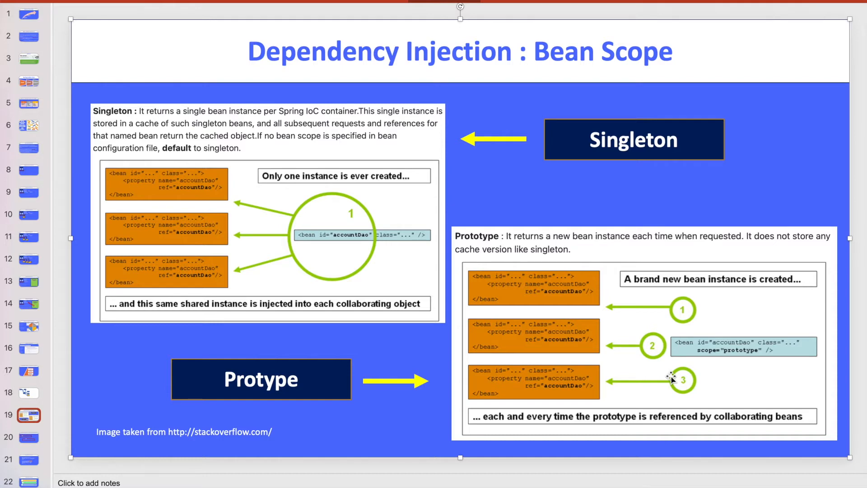
mouse_move(577, 343)
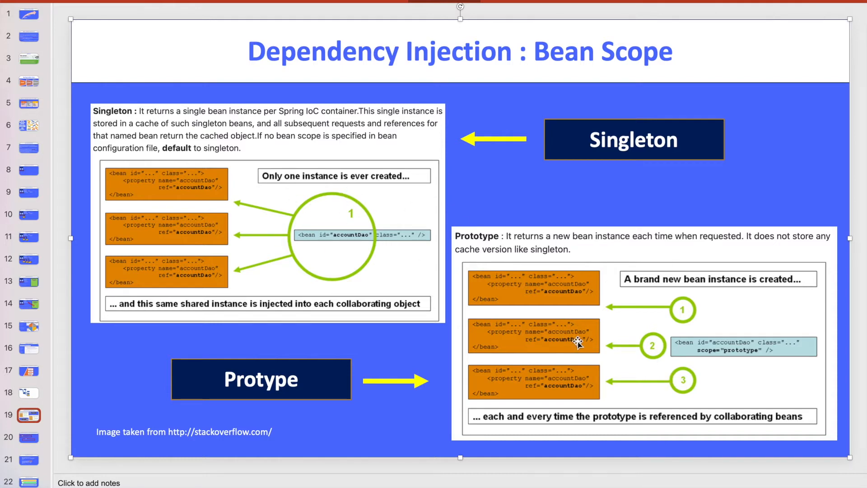
mouse_move(490, 484)
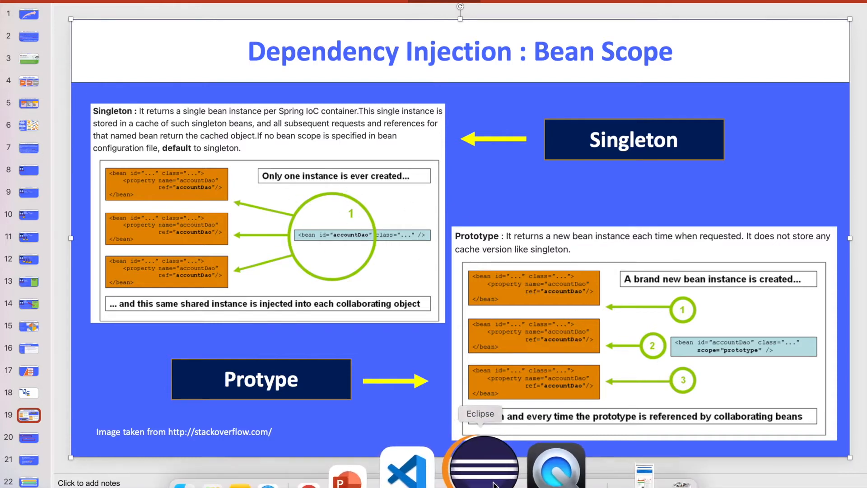
left_click(480, 462)
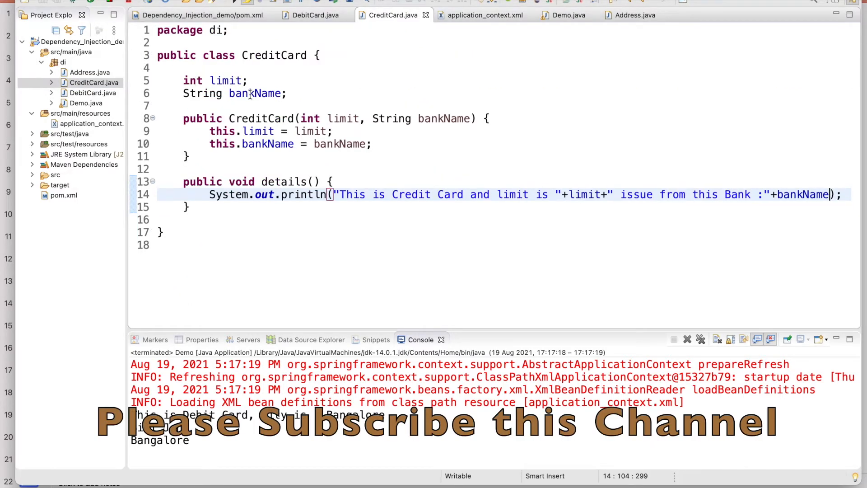
mouse_move(255, 151)
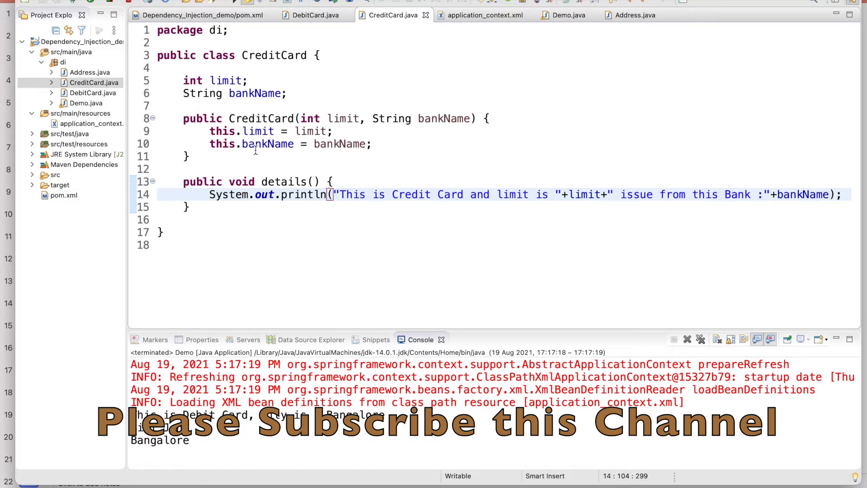
mouse_move(339, 122)
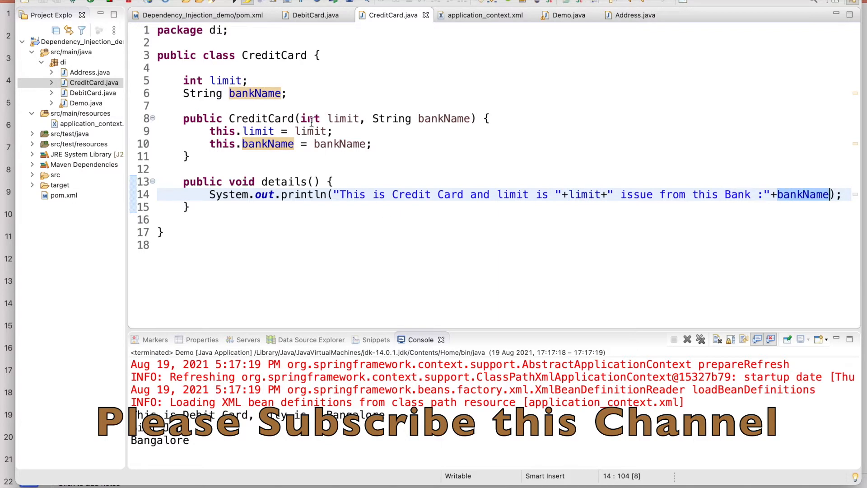
mouse_move(120, 132)
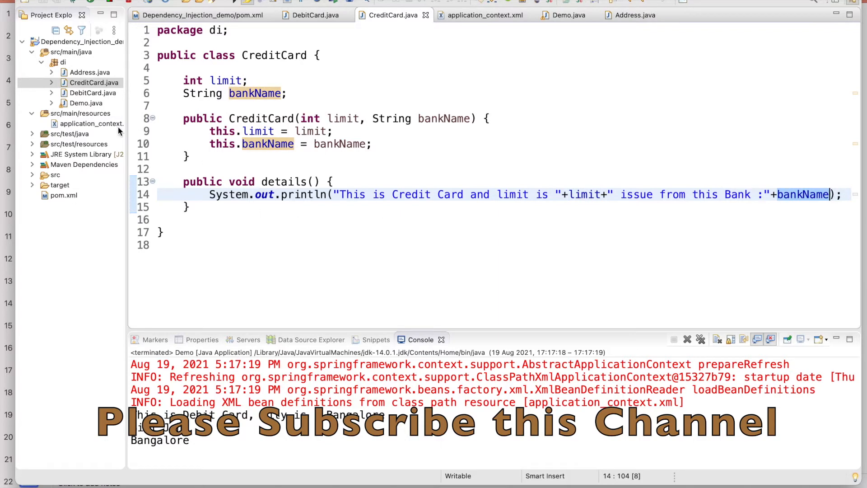
Step: Inspect the ccard bean definition in application_context.xml
left_click(484, 15)
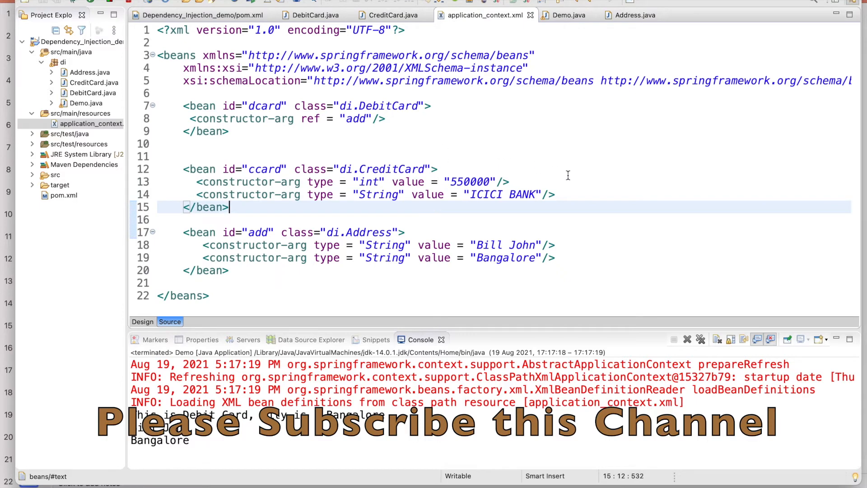
mouse_move(577, 180)
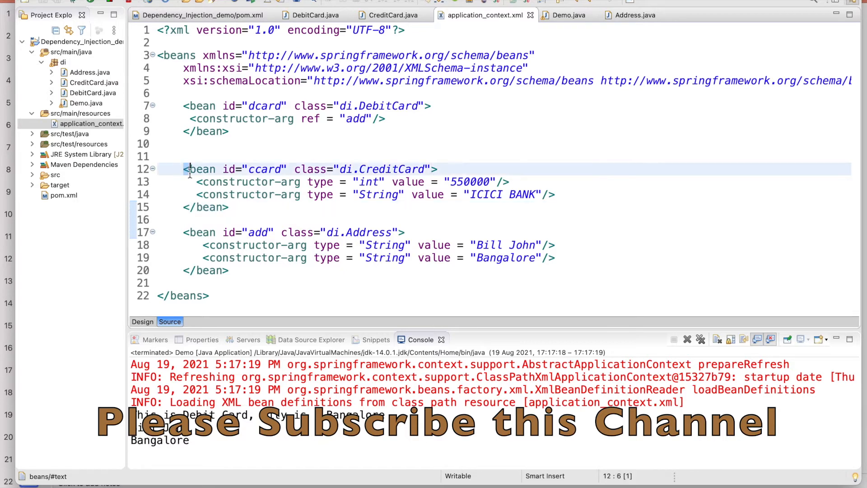
left_click_drag(185, 169, 229, 207)
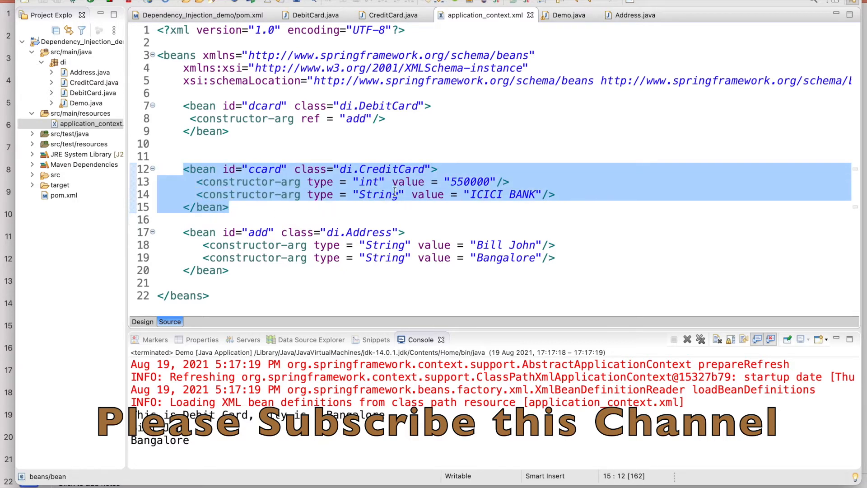
left_click(372, 218)
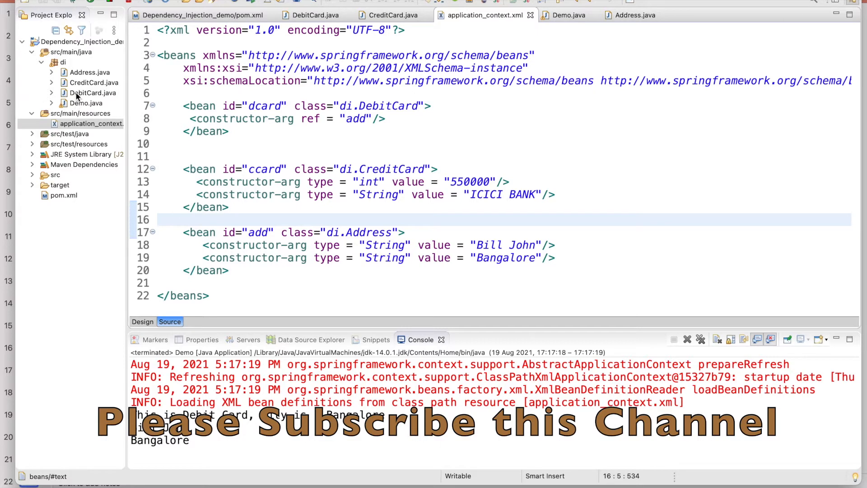
Step: Comment out the DebitCard lookup lines in Demo.java with /* */ so only the ccard getBean stays active
left_click(84, 103)
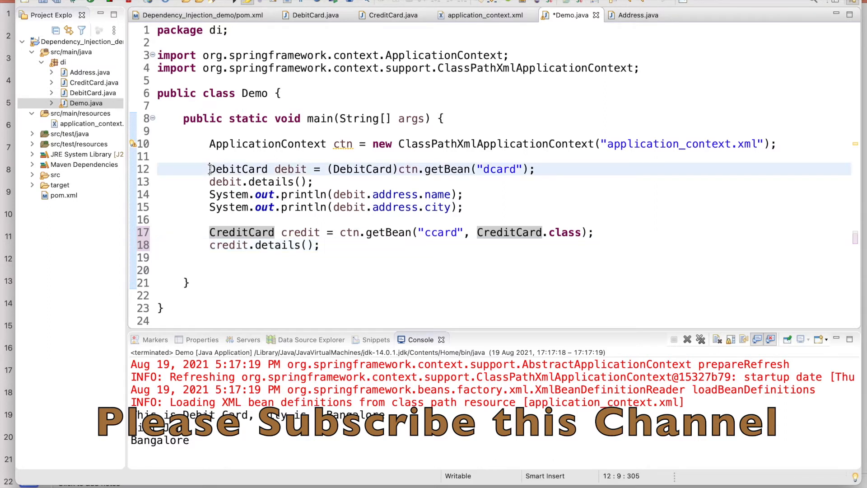
mouse_move(238, 169)
type("/")
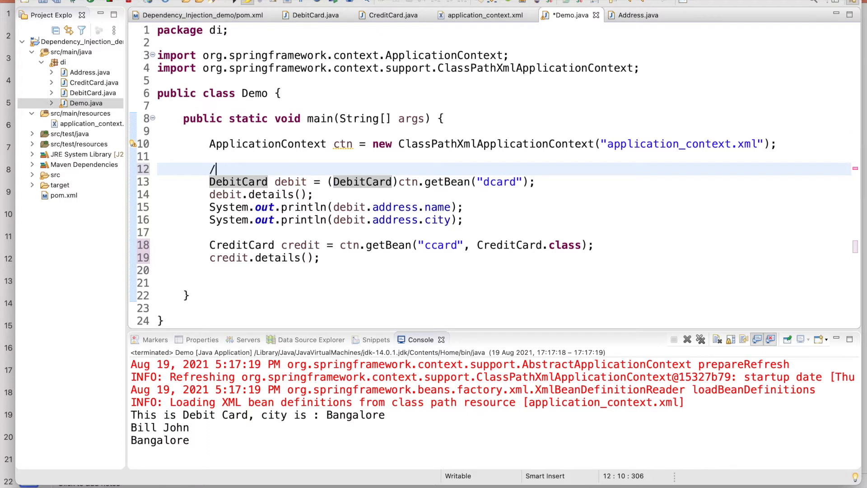
type("*")
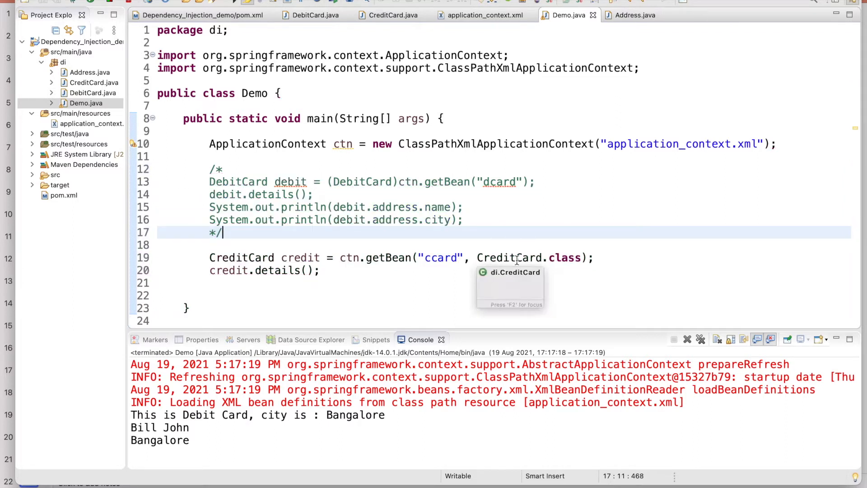
double_click(440, 257)
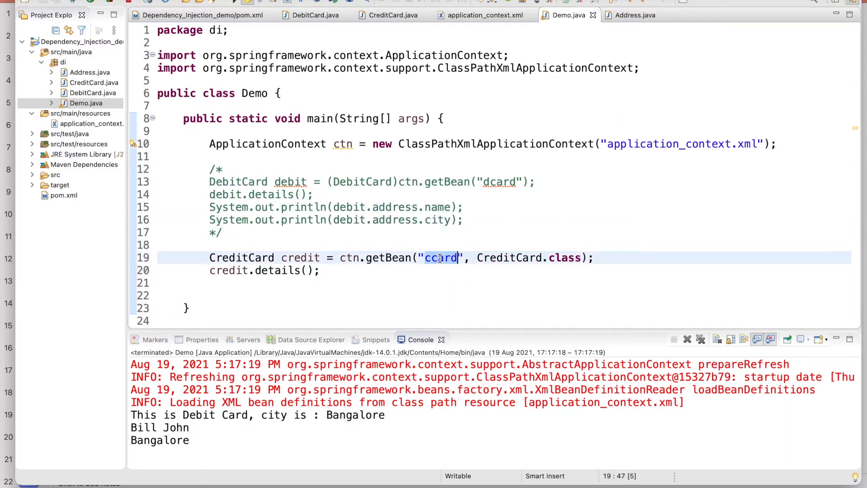
left_click(484, 14)
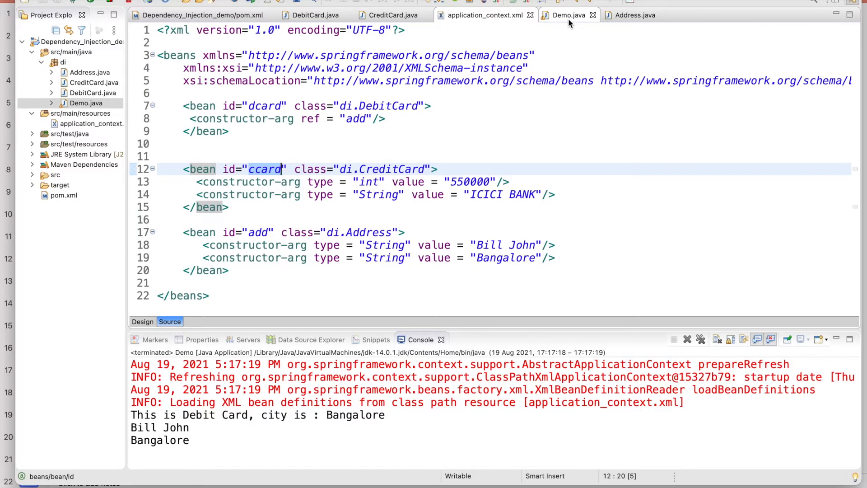
Step: Compare the ccard bean id and XML file name between Demo.java and application_context.xml
left_click(567, 15)
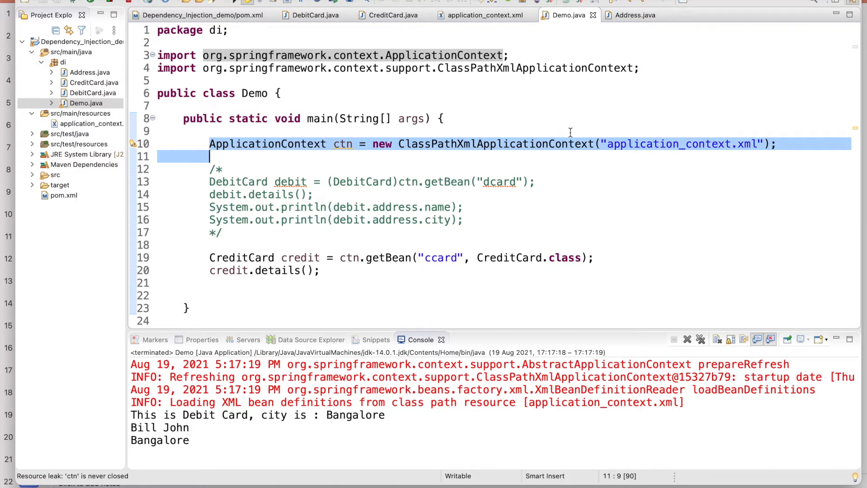
double_click(668, 144)
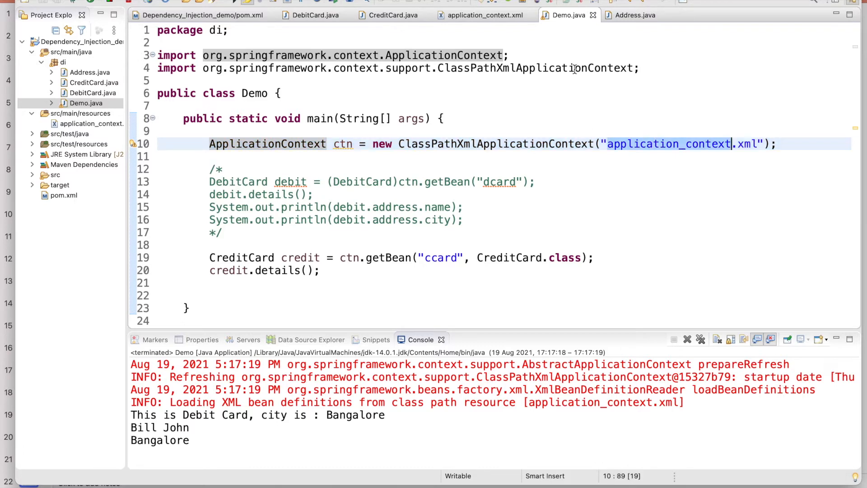
left_click(483, 15)
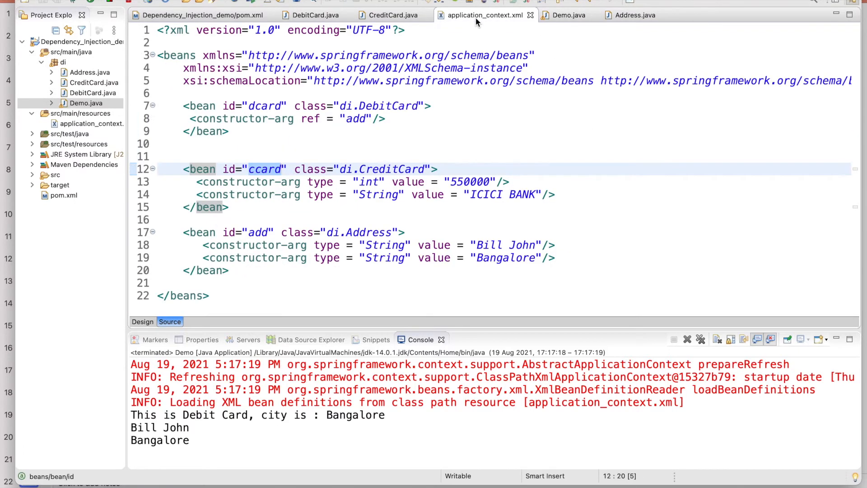
left_click(567, 14)
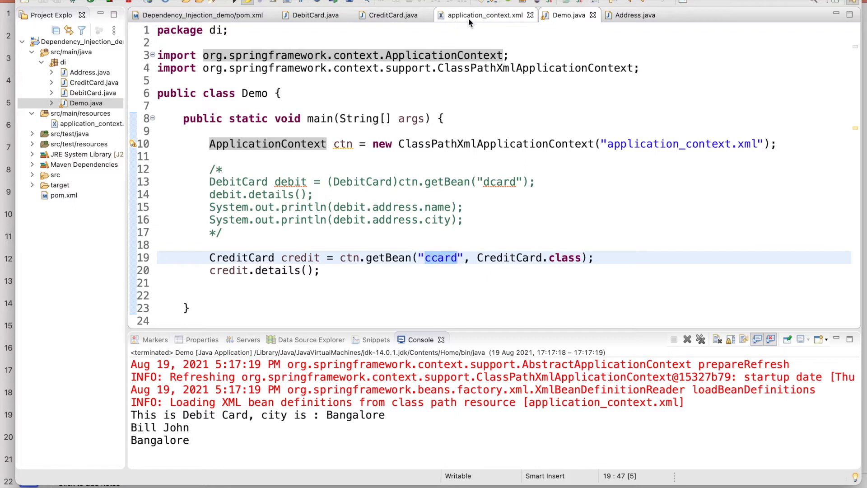
left_click(483, 15)
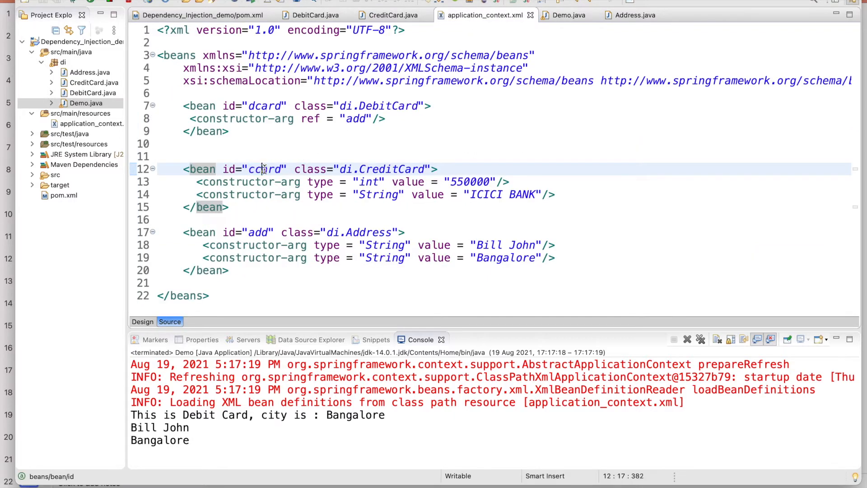
double_click(263, 169)
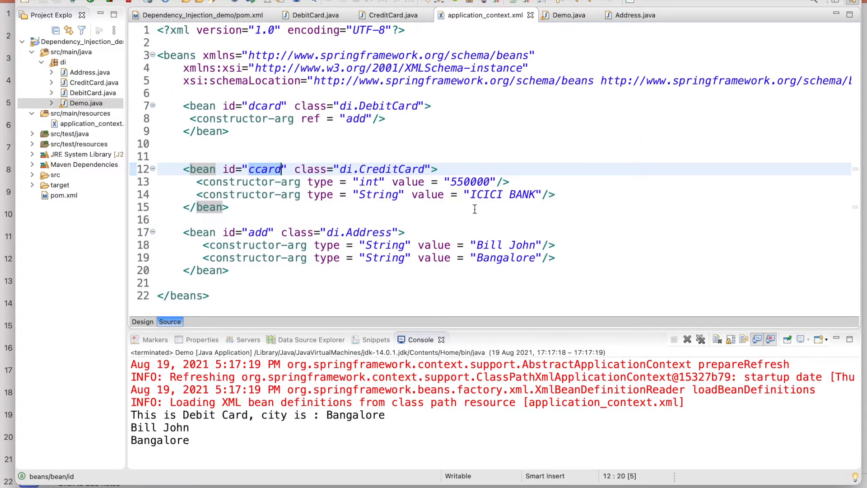
mouse_move(534, 206)
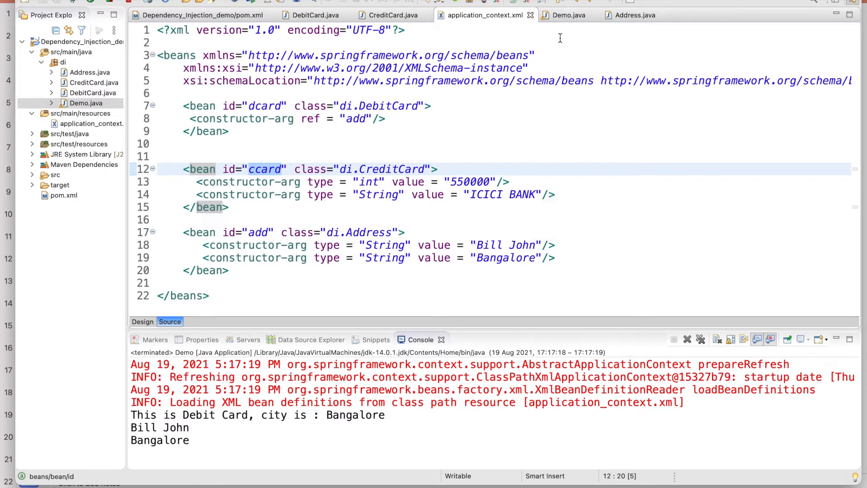
mouse_move(566, 17)
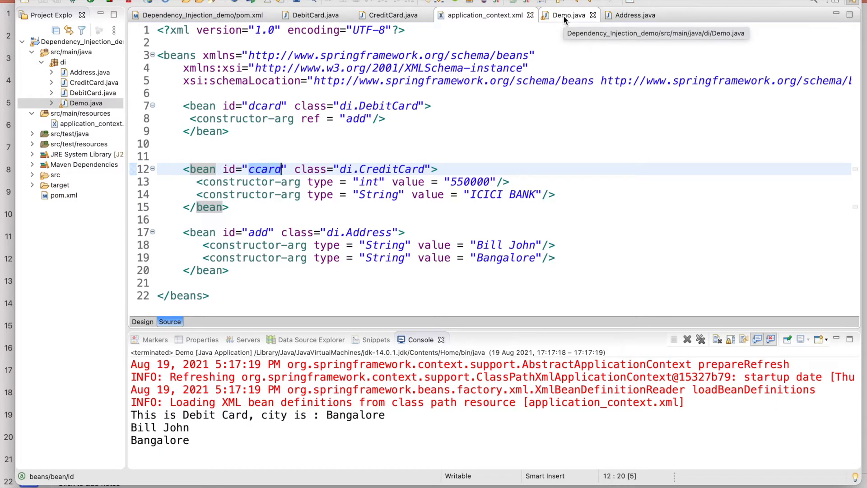
Step: Bring up the context actions over the Demo.java editor to reach its run options
left_click(568, 15)
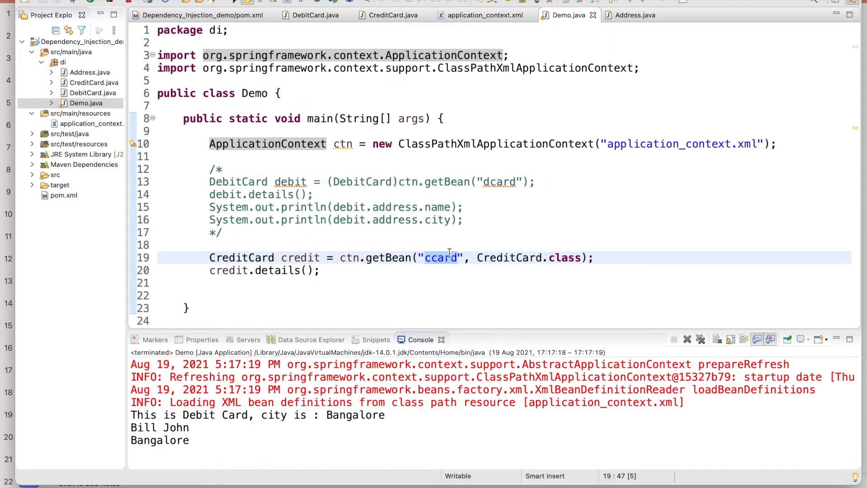
right_click(448, 257)
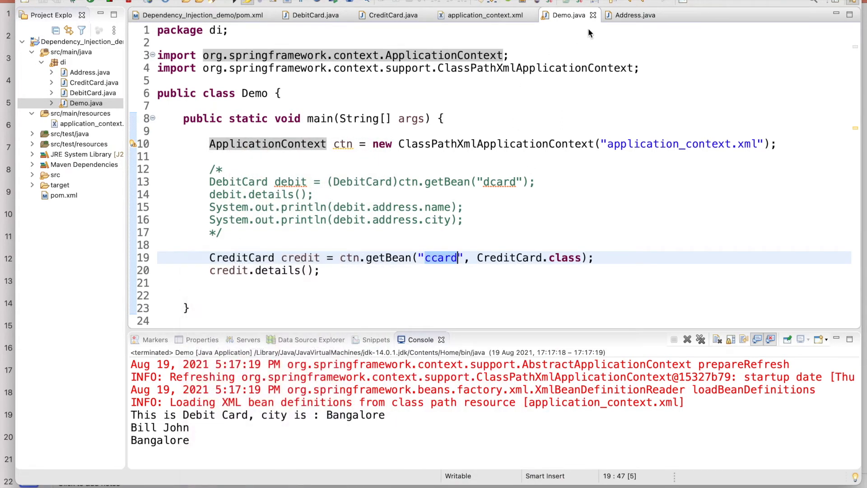
right_click(441, 258)
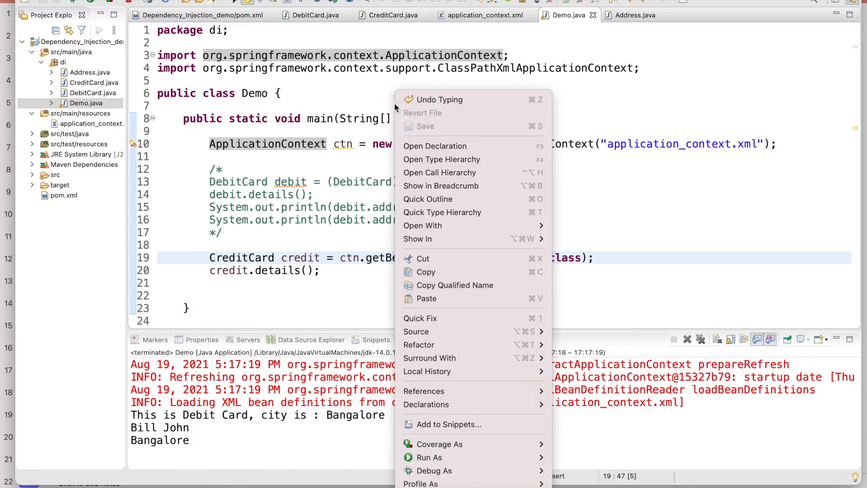
mouse_move(429, 457)
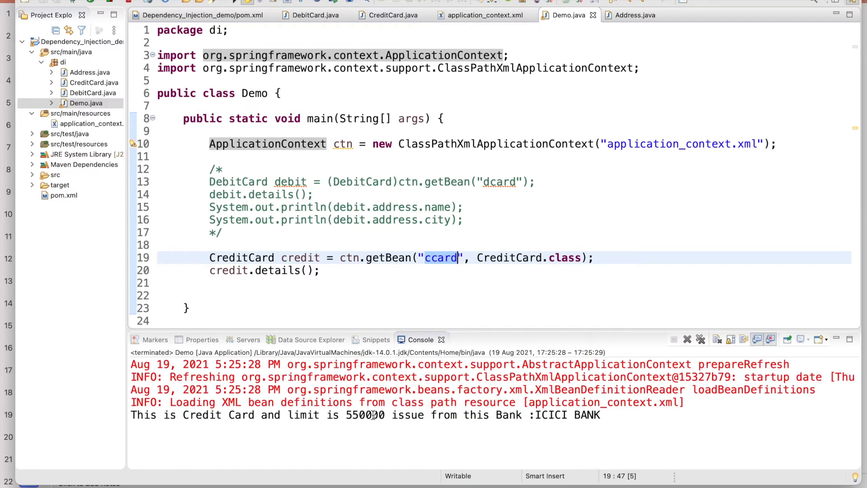
Step: Add credit.limit = 10000; and a second ccard lookup as credit1 with credit1.details()
double_click(550, 415)
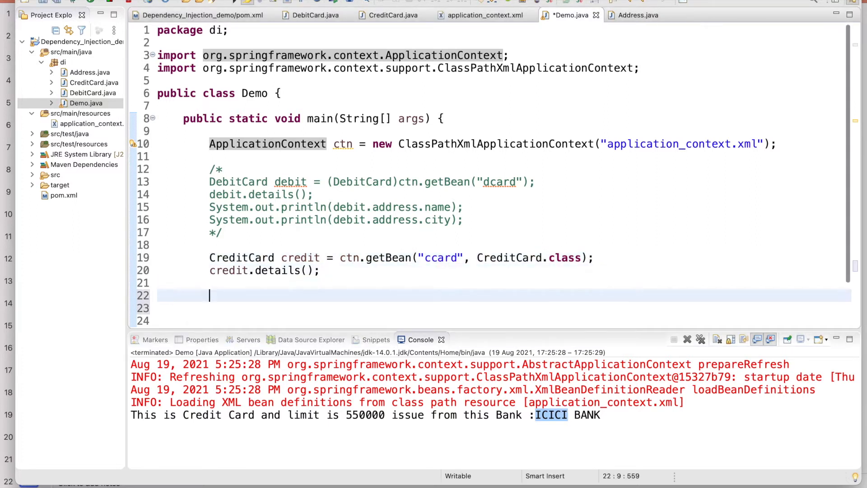
type("credit")
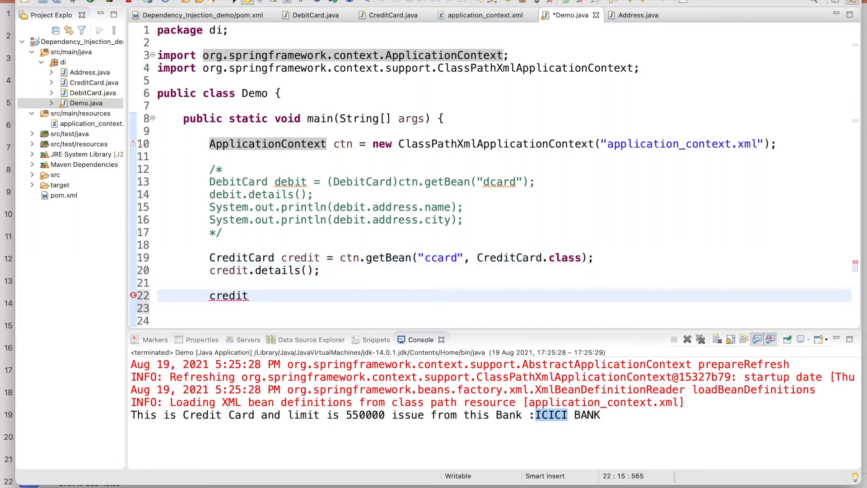
type(".limit")
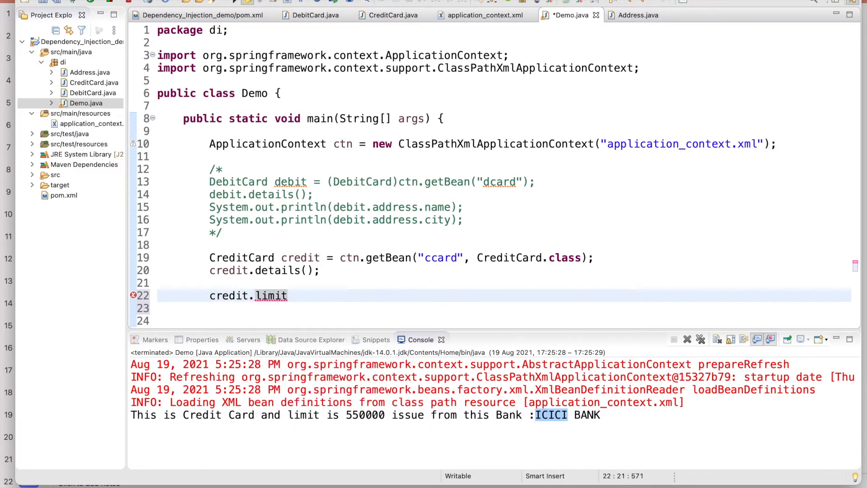
type("= 10000")
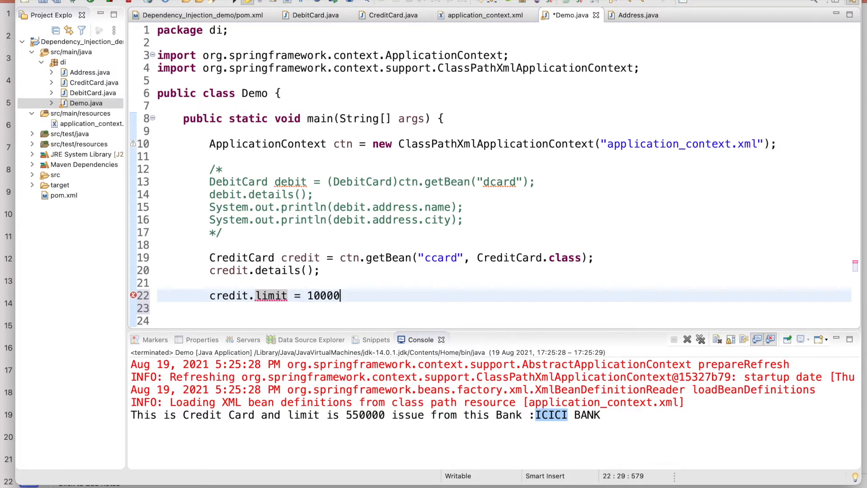
type(";")
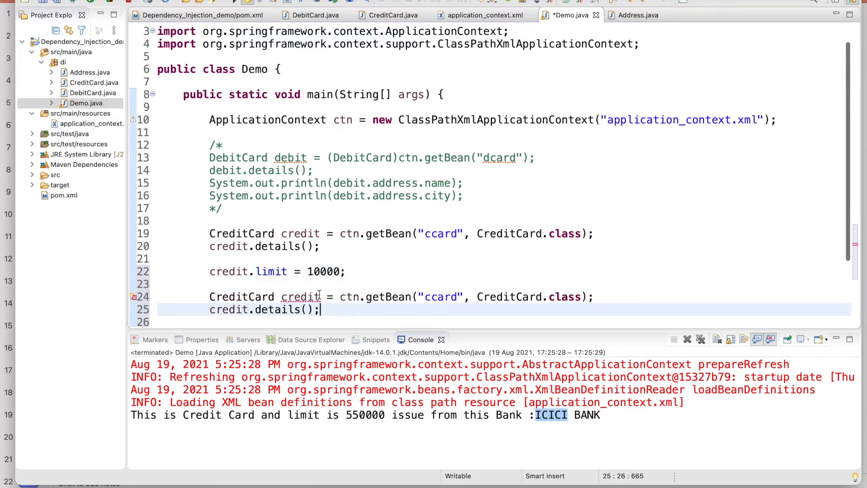
type("1")
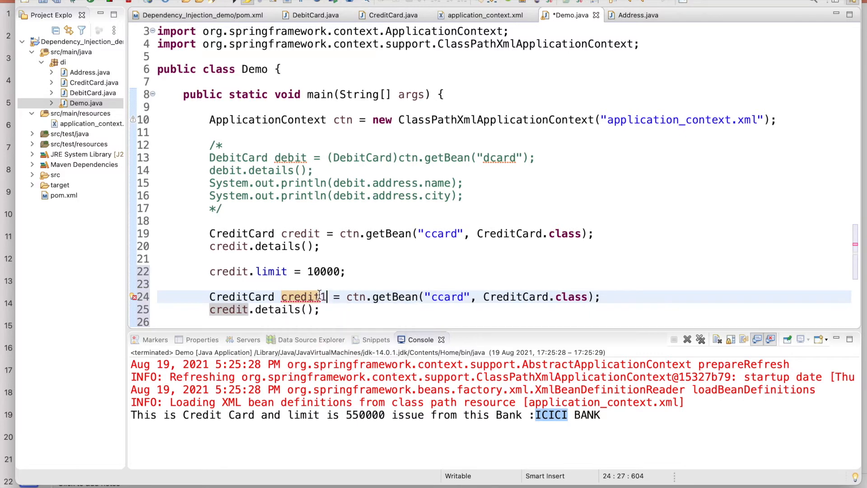
type("1")
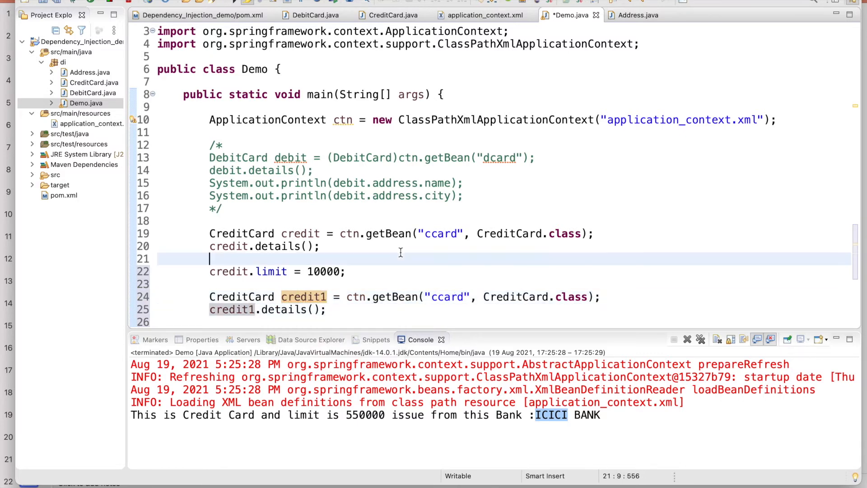
mouse_move(307, 253)
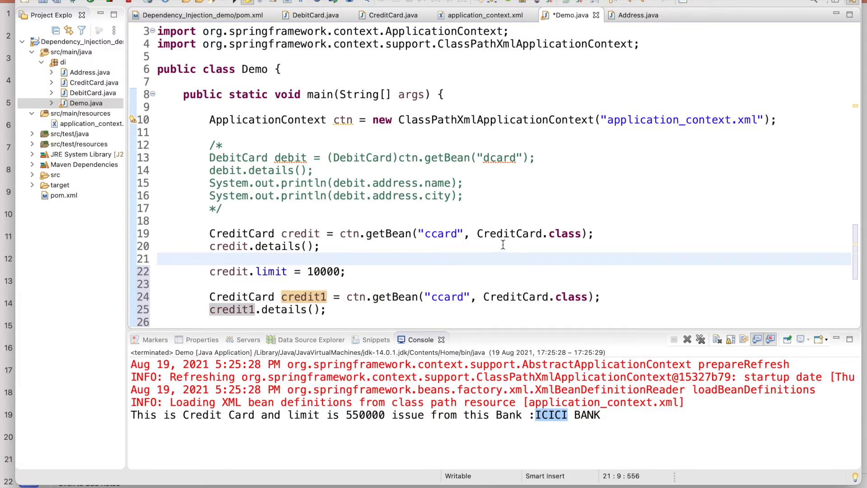
mouse_move(314, 224)
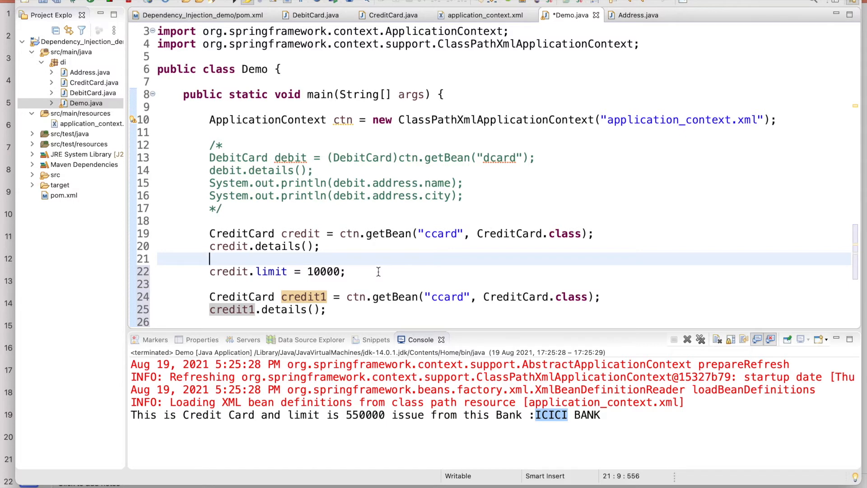
Step: Check the console shows limits 550000 and 10000, returning to the Bean Scope slide
scroll("down", 3)
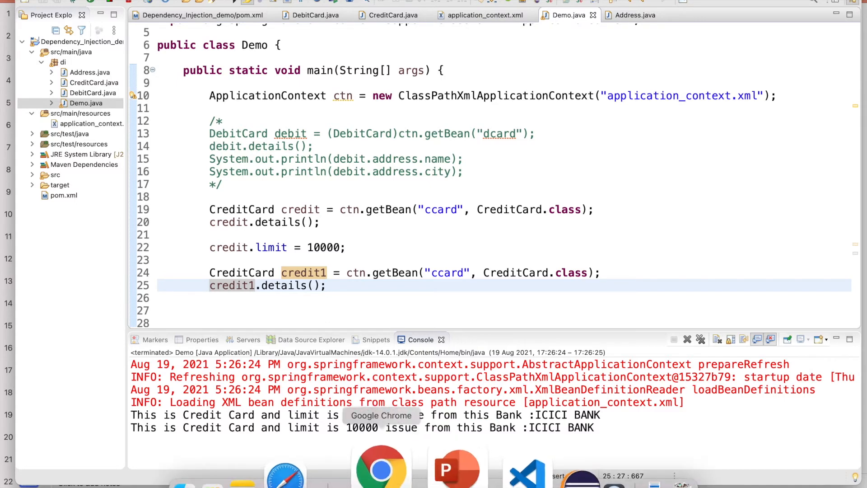
left_click(454, 466)
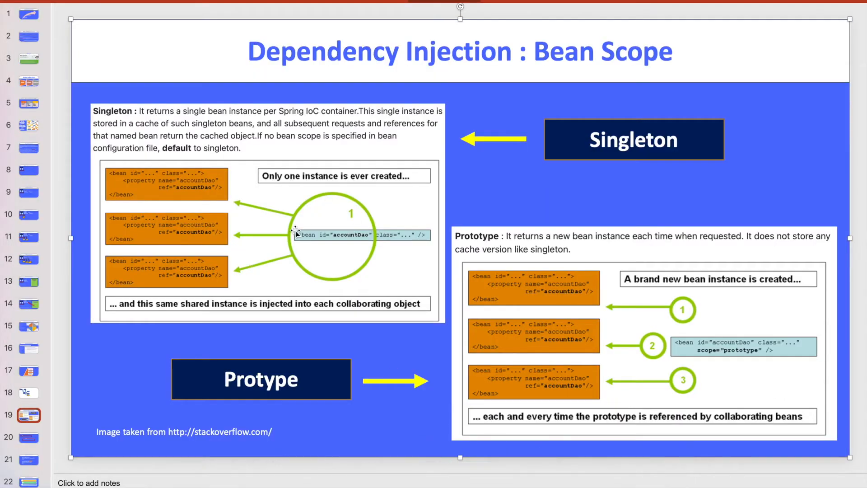
mouse_move(310, 195)
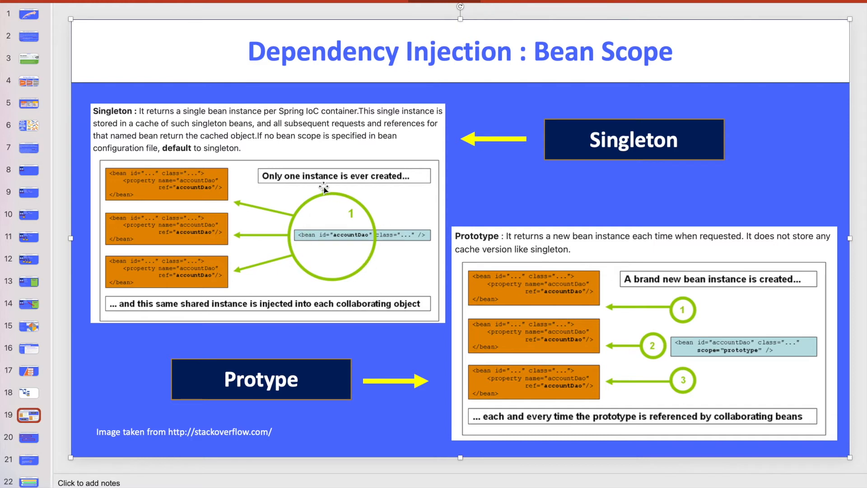
mouse_move(377, 203)
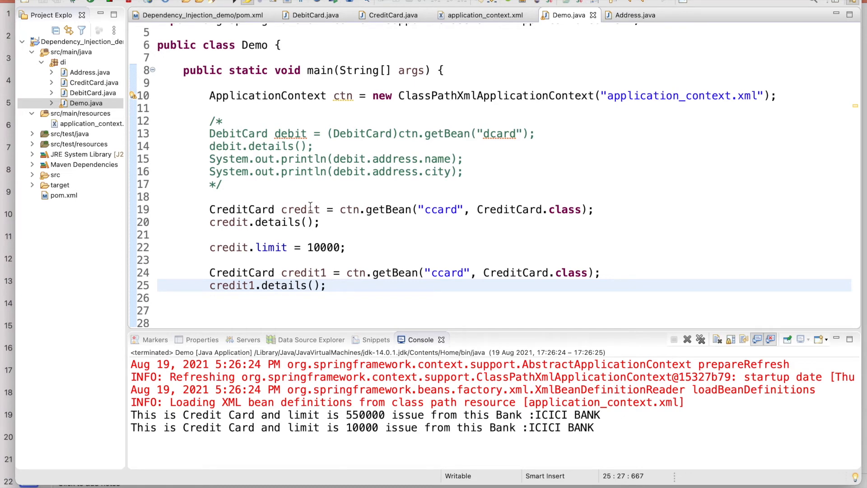
Step: Set credit1.limit = 70000, fetch a third ccard bean as credit2, and rerun Demo printing 550000, 10000, 70000
double_click(300, 210)
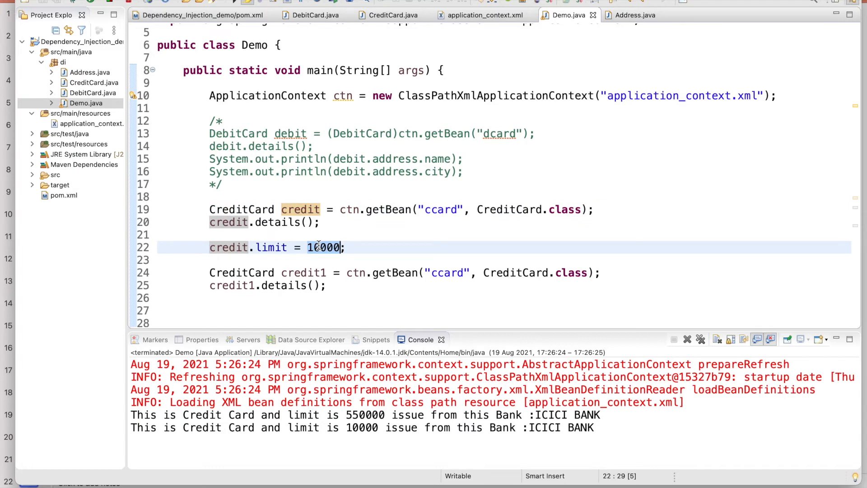
mouse_move(425, 255)
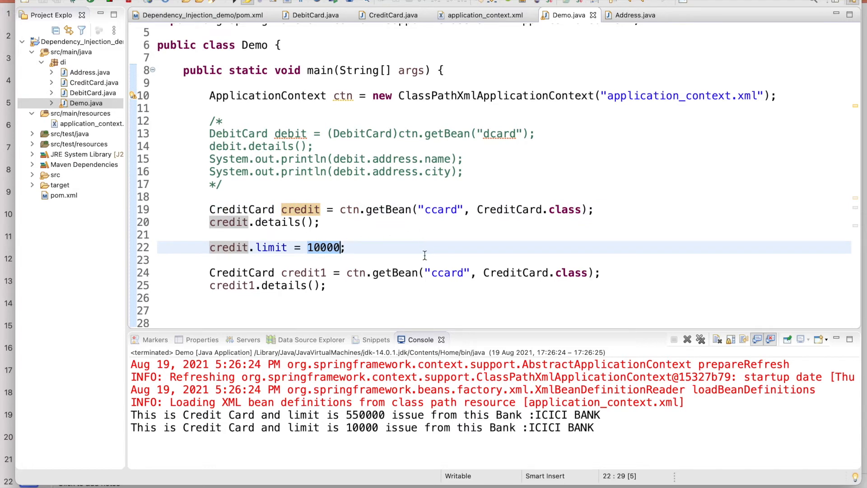
double_click(446, 273)
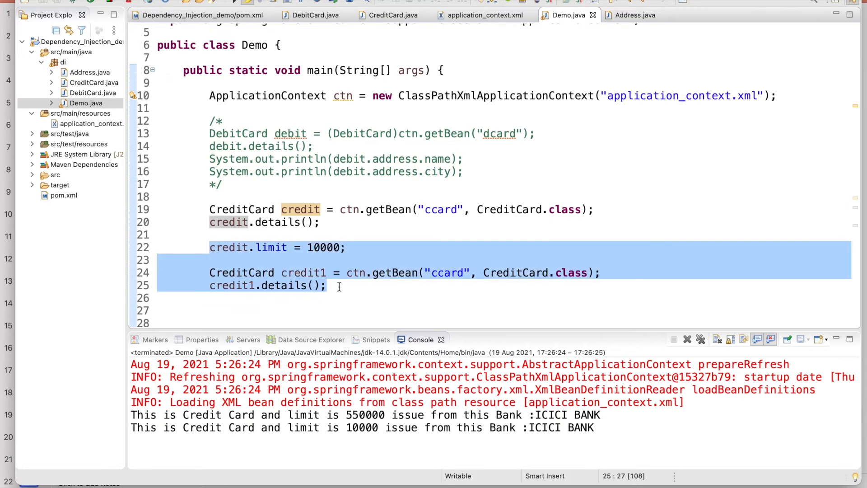
left_click(337, 285)
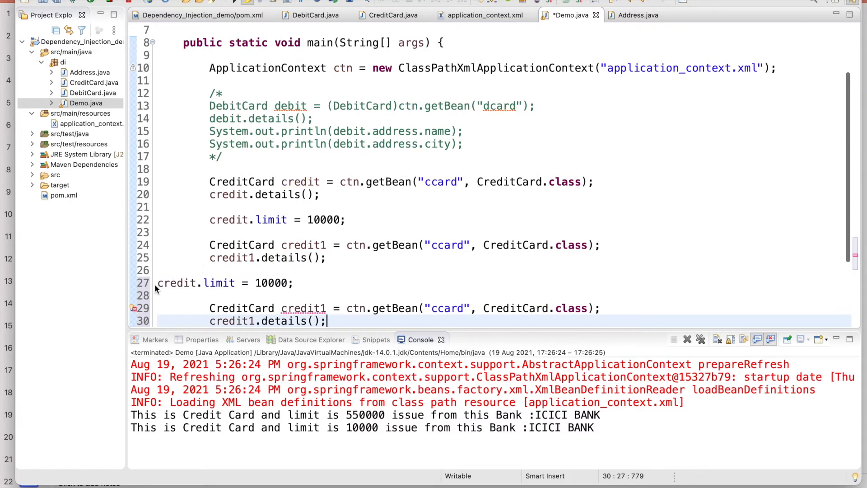
left_click(166, 283)
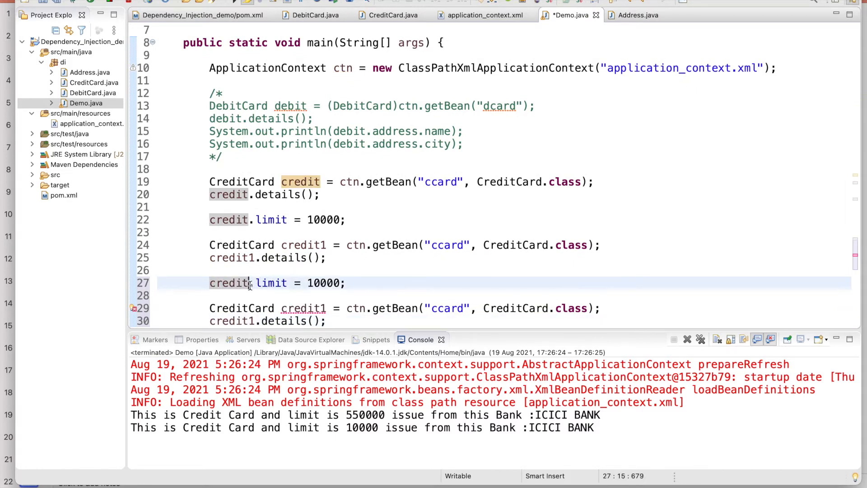
type("1")
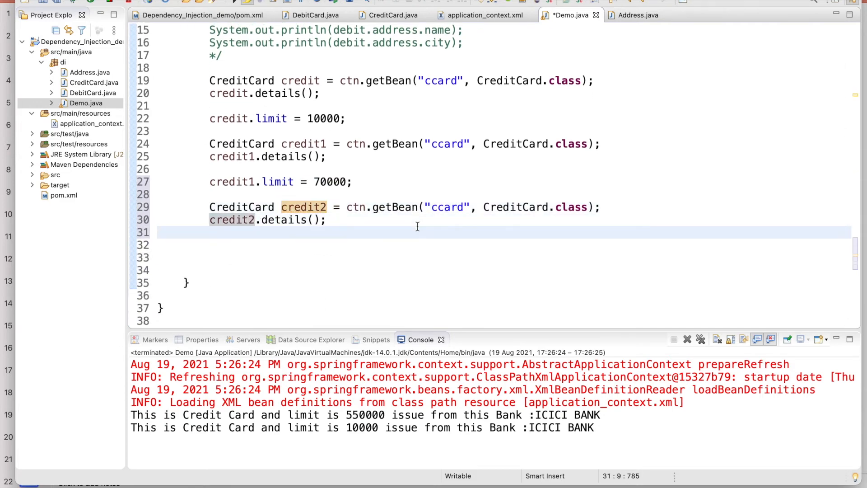
right_click(417, 226)
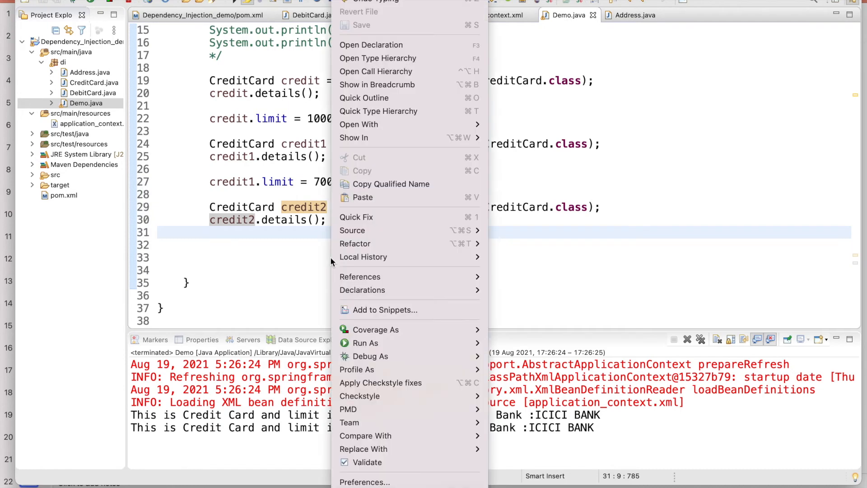
mouse_move(364, 343)
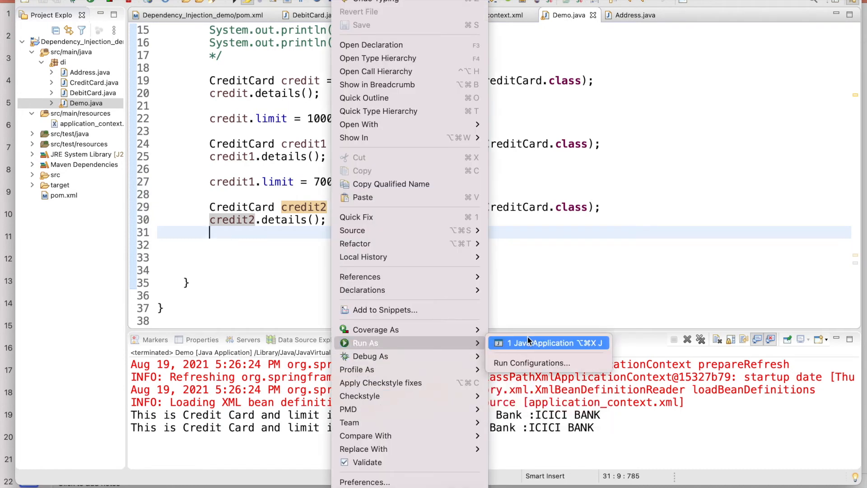
left_click(543, 343)
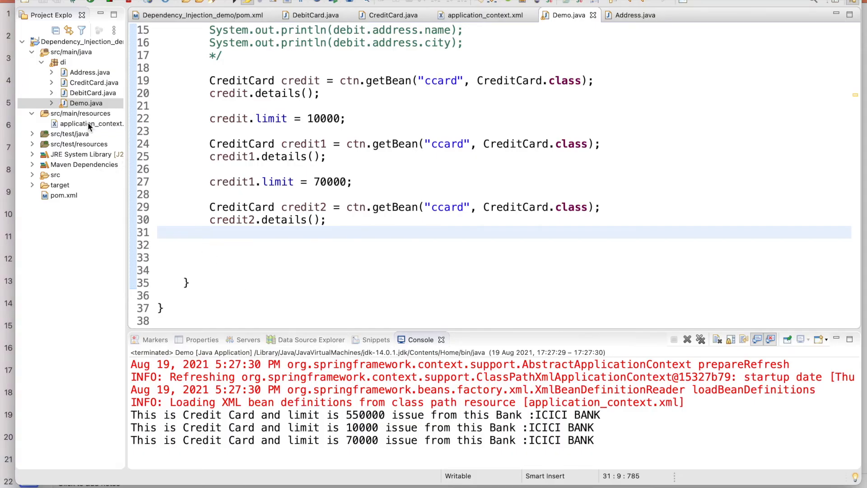
Step: Declare scope="singleton" on the ccard bean and rerun Demo, still printing 550000, 10000, 70000
left_click(484, 14)
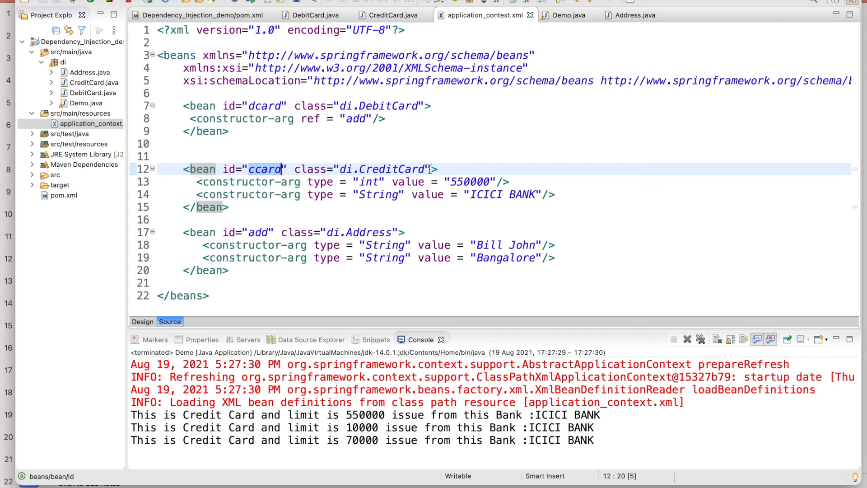
type("s")
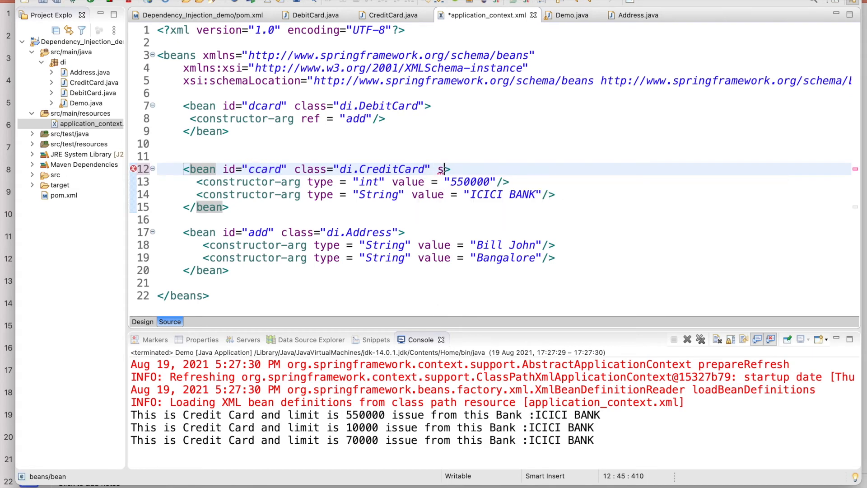
type("code=>")
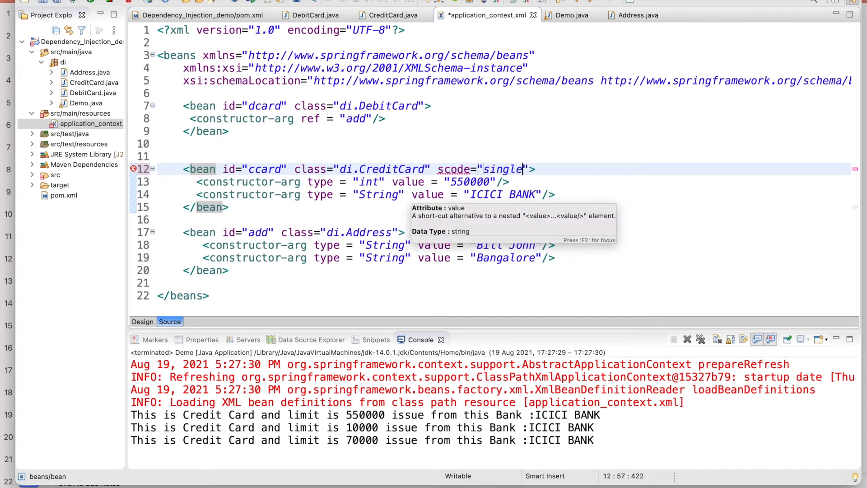
type("ton")
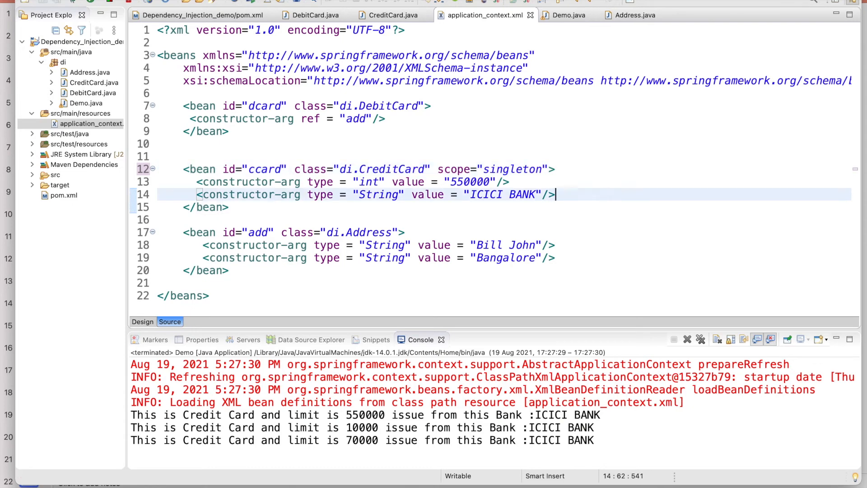
left_click(567, 14)
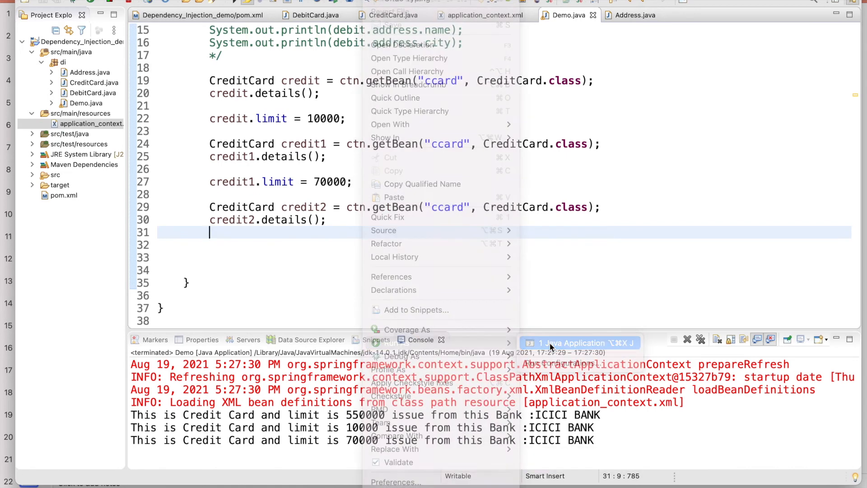
left_click(573, 343)
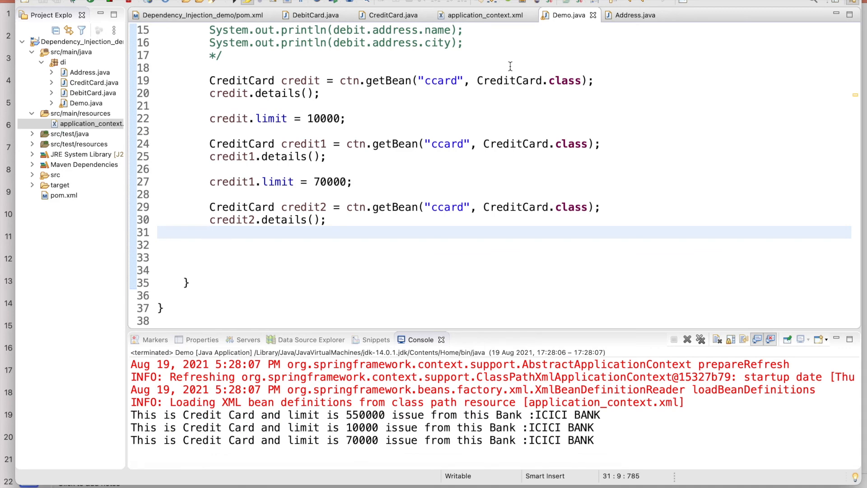
Step: Change the ccard bean to scope="prototype" and return to Demo.java ready to run it
left_click(484, 14)
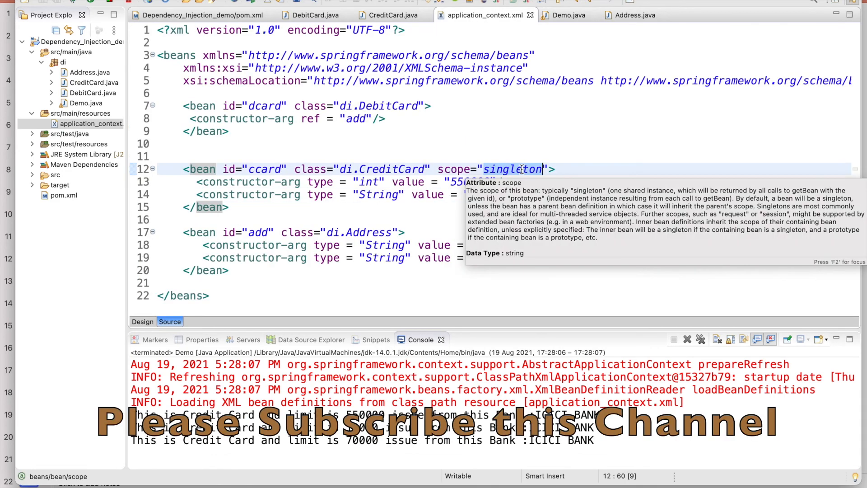
type("pro")
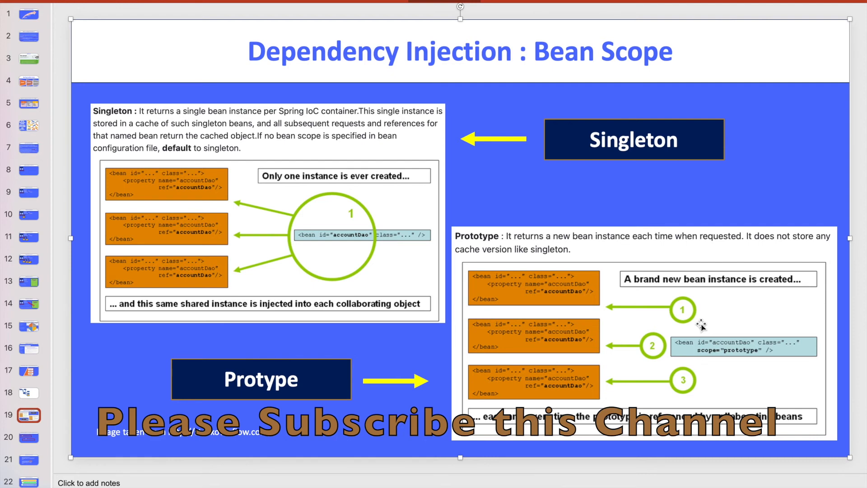
mouse_move(580, 391)
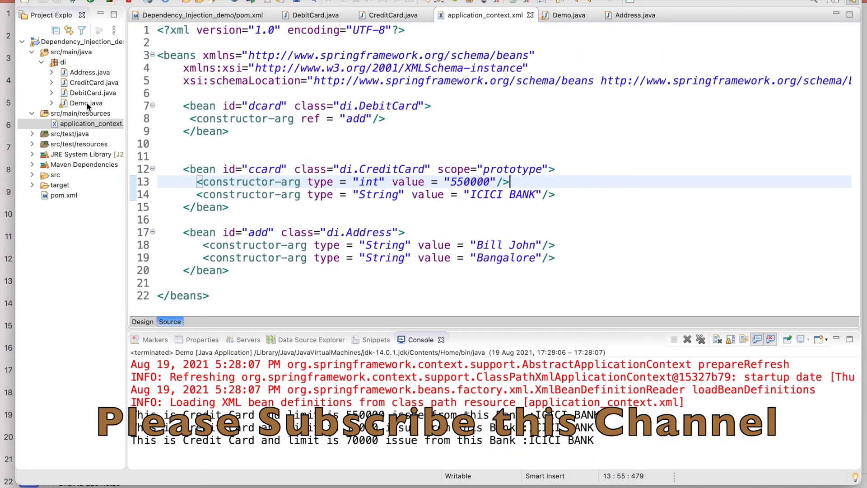
left_click(567, 14)
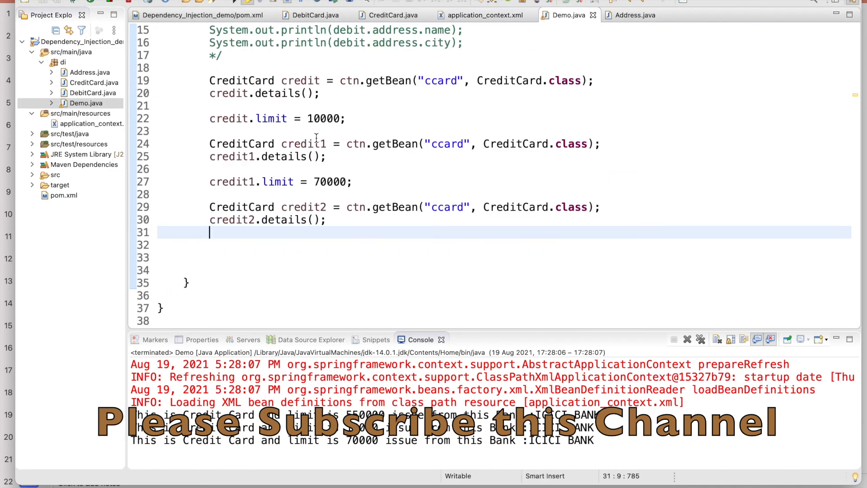
mouse_move(313, 146)
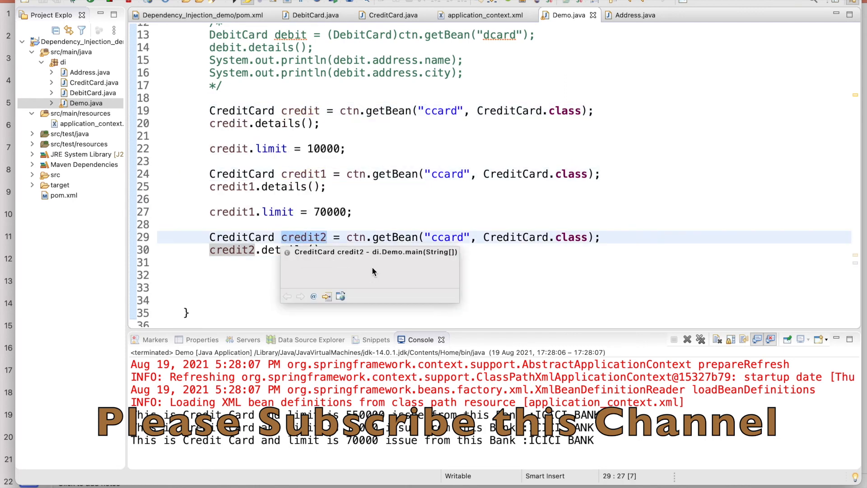
left_click(504, 288)
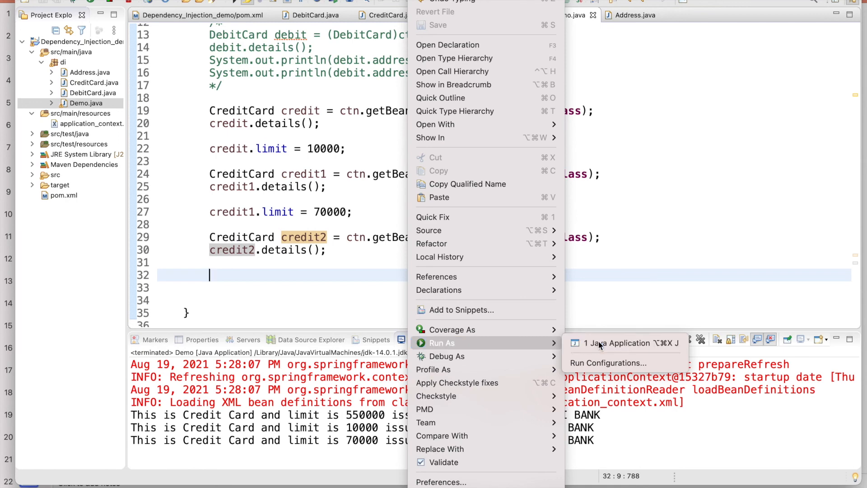
Step: Run Demo with prototype scope printing 550000 three times, and show application_context.xml again
left_click(613, 343)
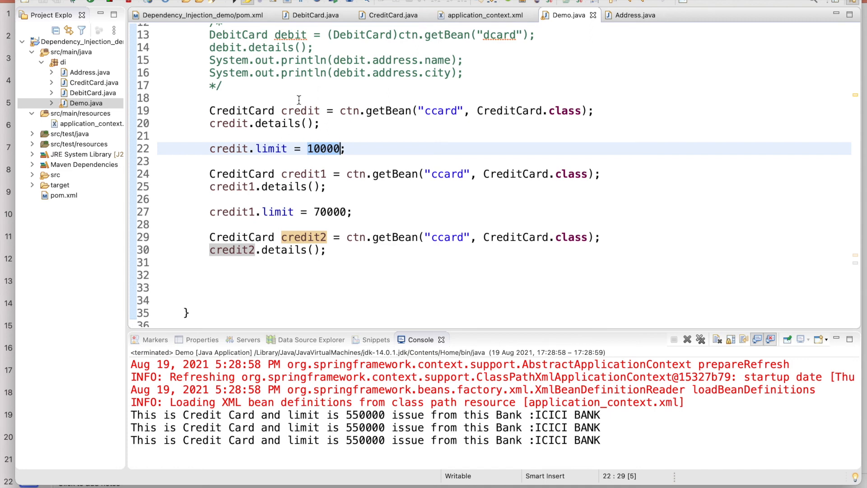
mouse_move(326, 137)
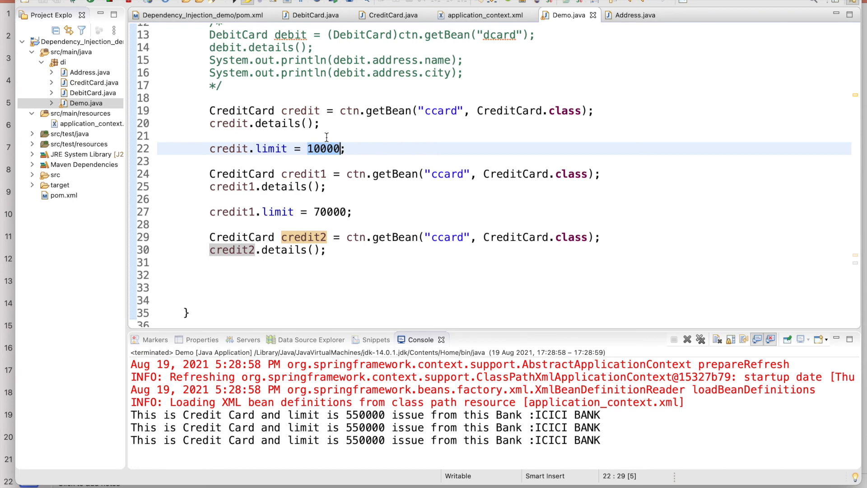
mouse_move(309, 174)
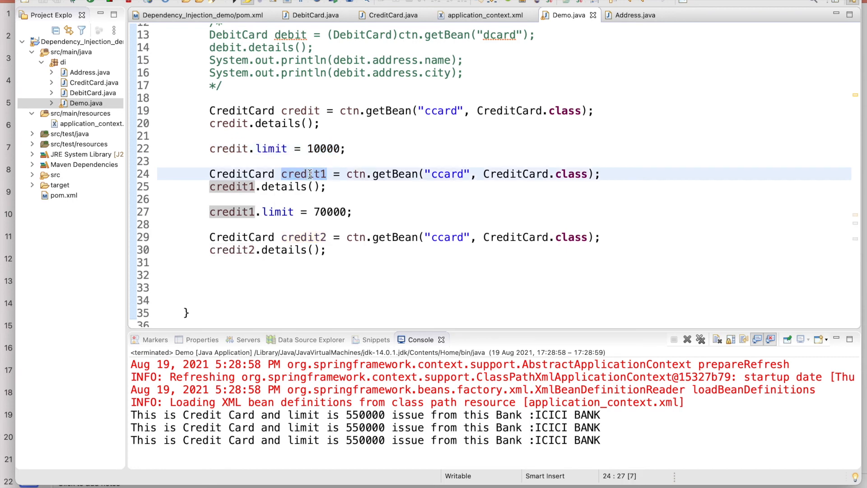
mouse_move(353, 175)
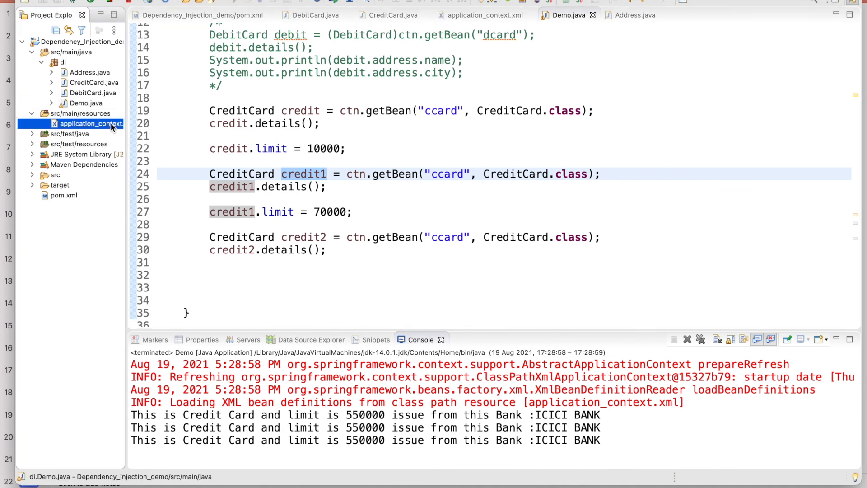
left_click(89, 123)
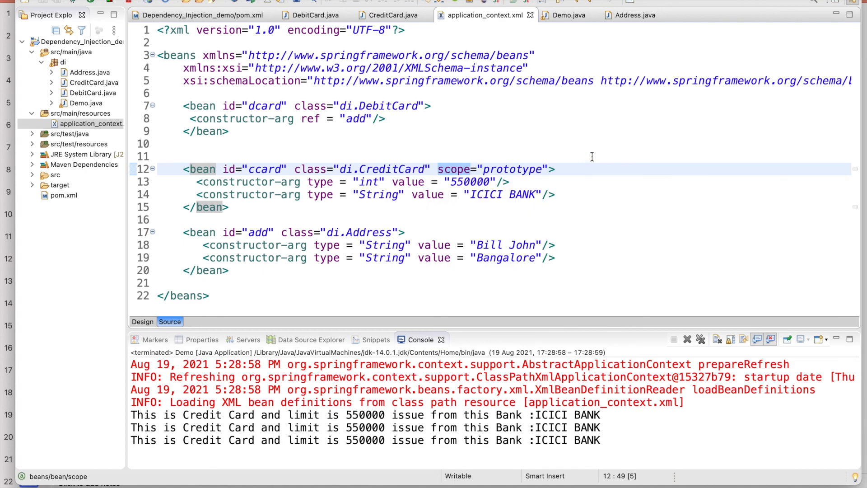
mouse_move(593, 161)
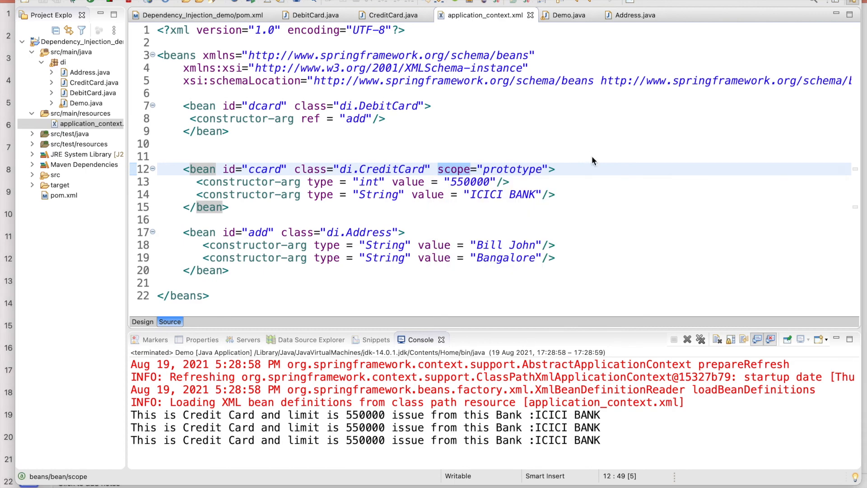